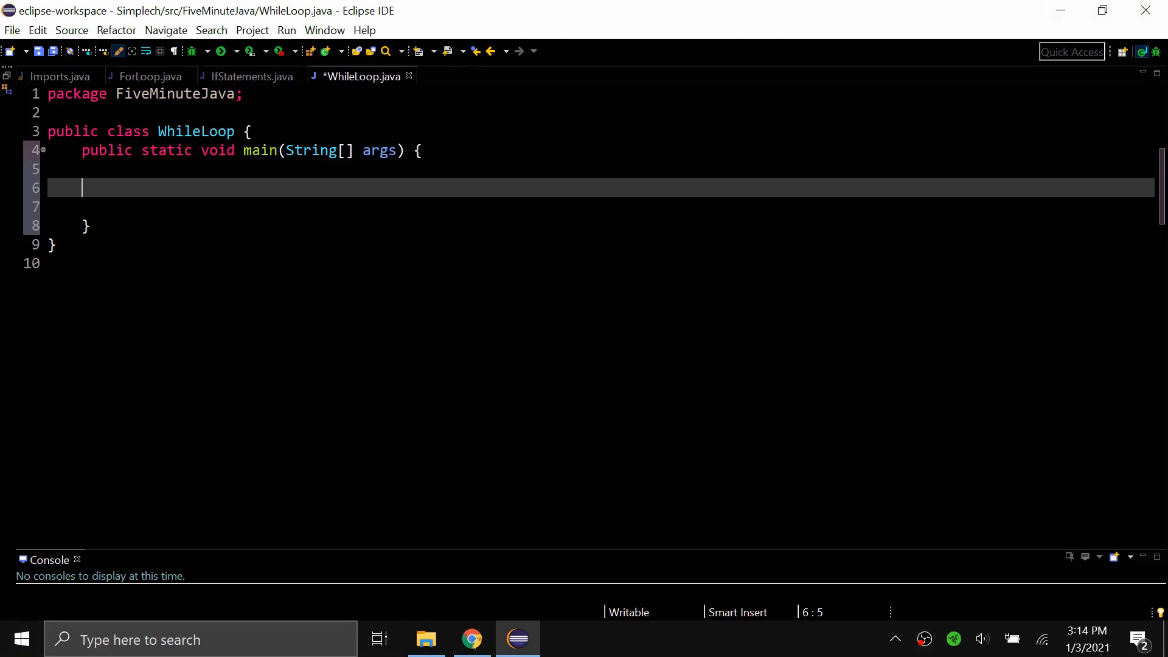
mouse_move(7, 384)
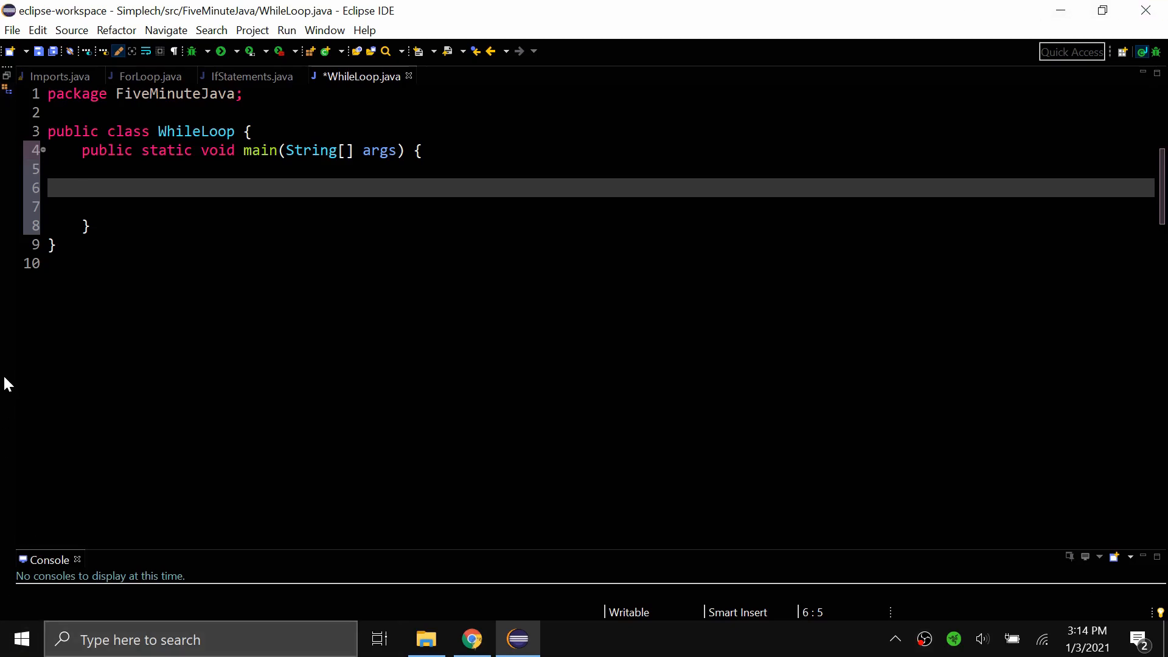
Declare int i = 0 and write a while(i < 4) loop printing 'i is less than four'
click(82, 188)
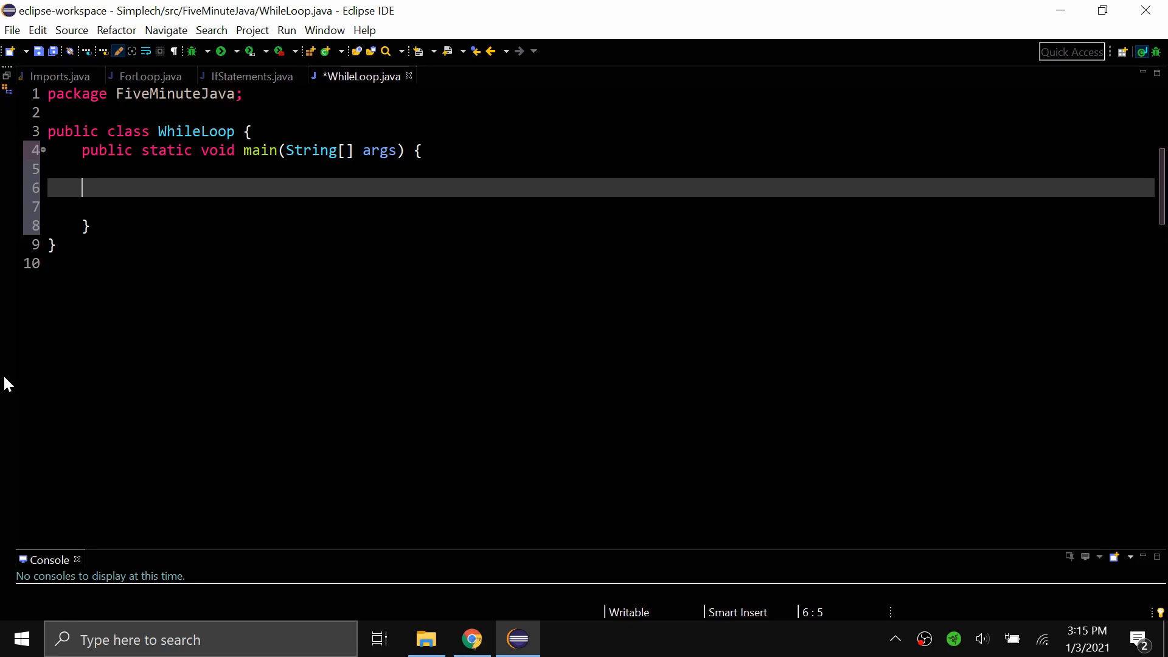
text(int i = 0;)
text(System.out.println("i is less than four)
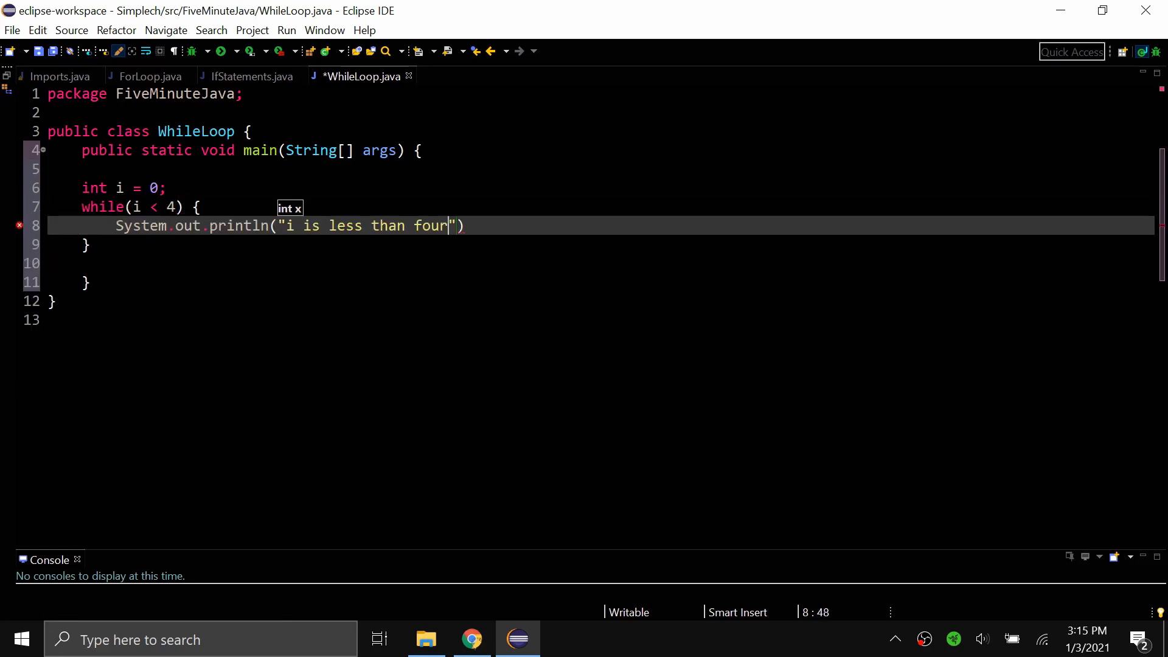
text(;)
text(i++;)
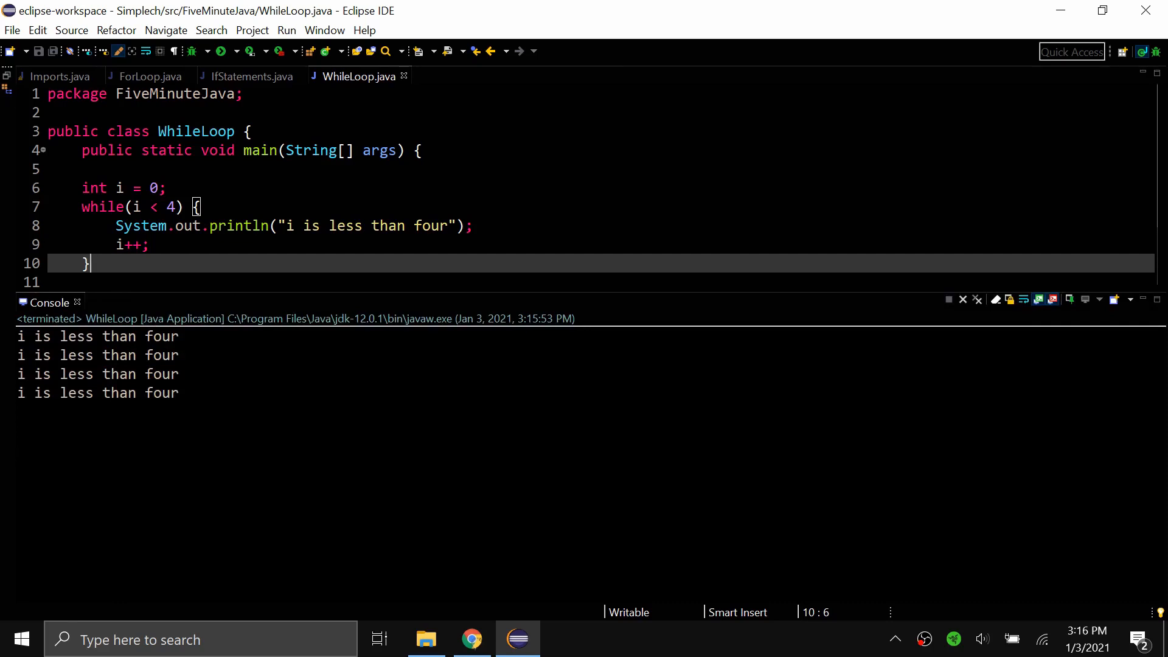
mouse_move(876, 307)
text(//)
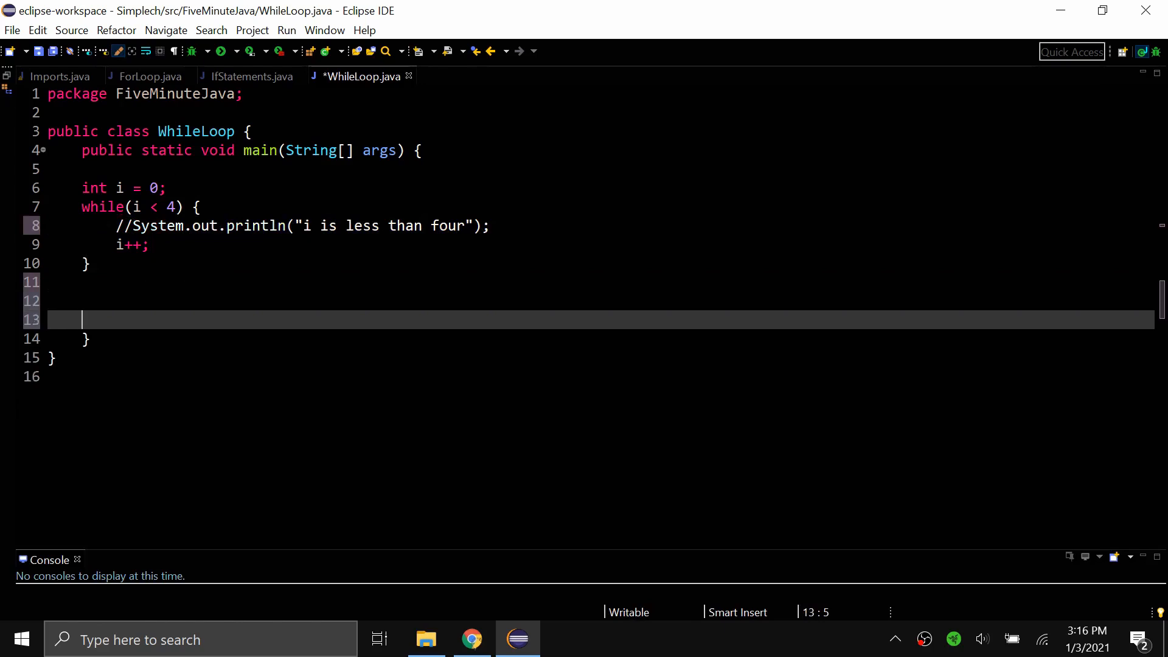
Add two blank lines, declare int x = 1, and begin a while(true) loop
key(Return)
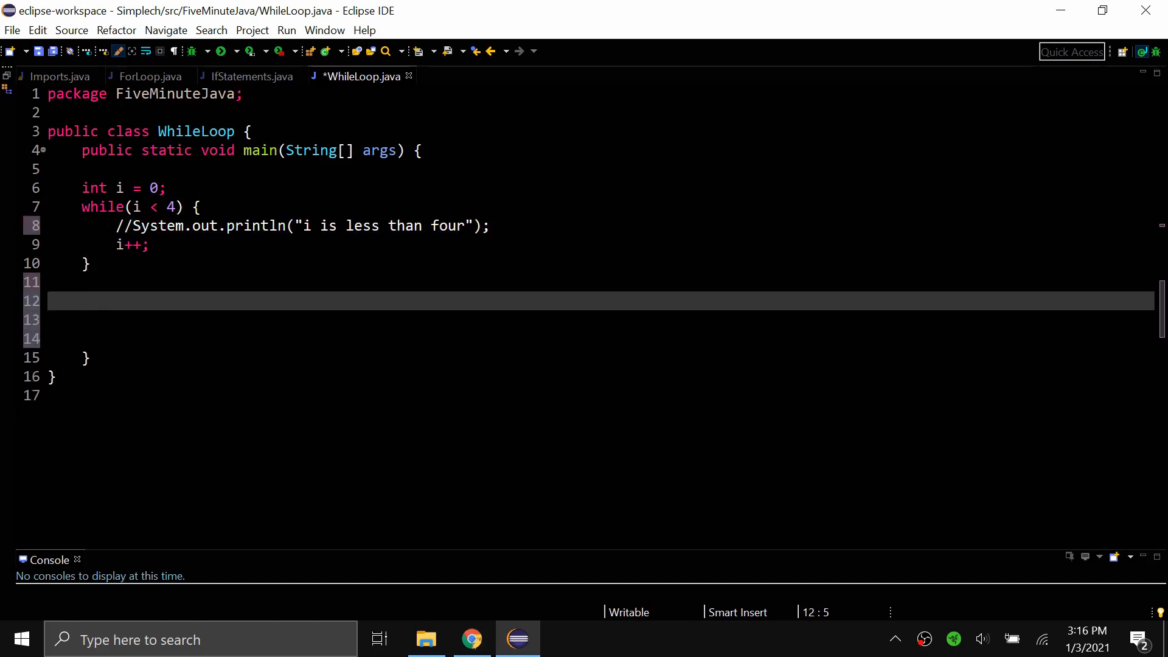
key(Return)
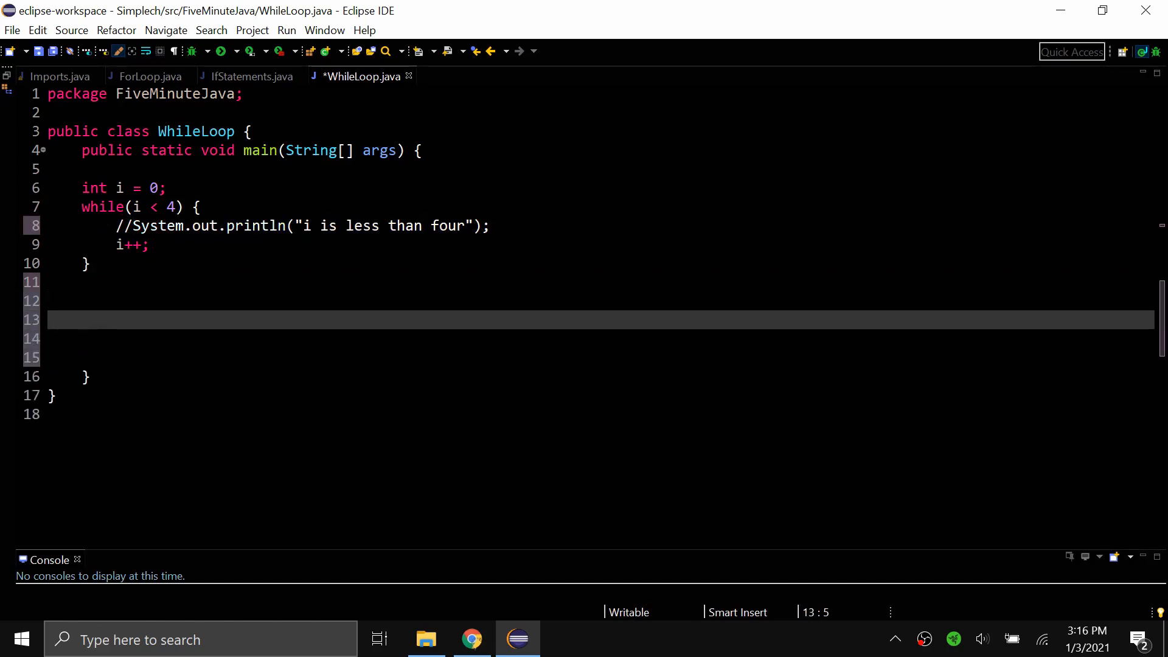
text(int x = 1)
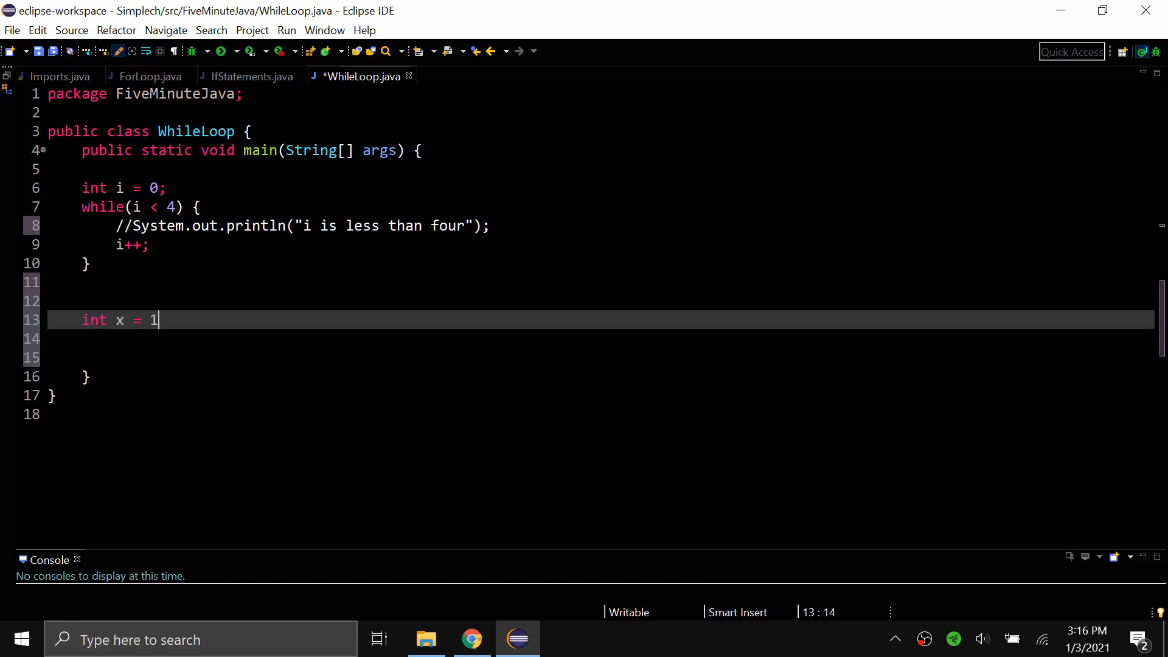
text(;)
click(602, 339)
text(while()
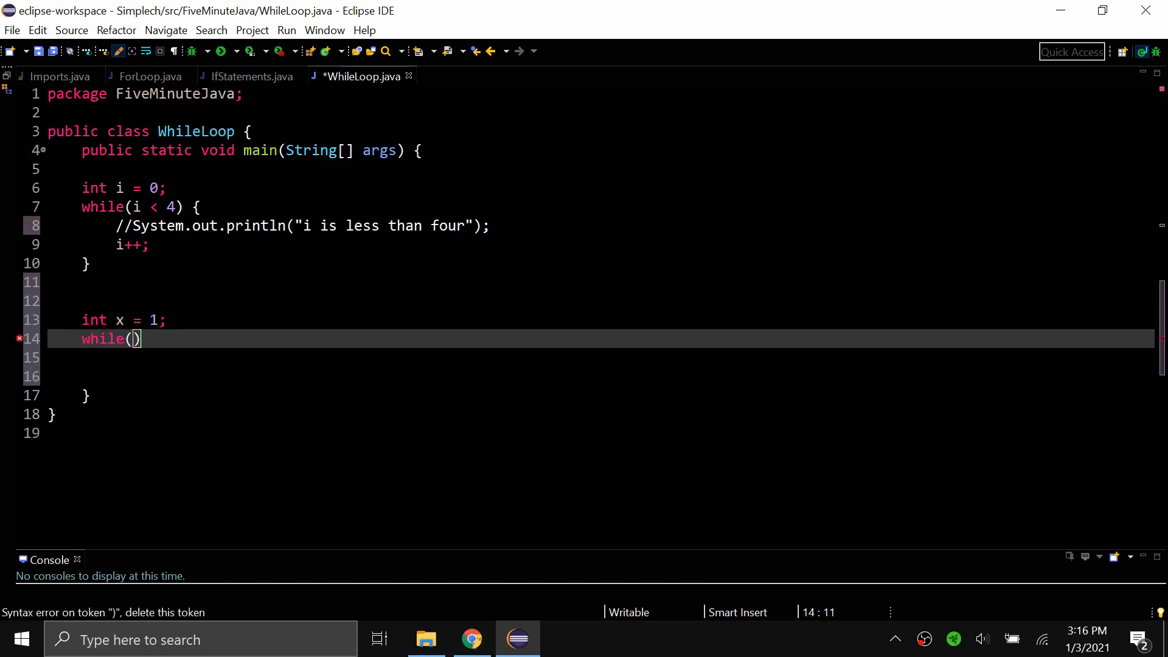
text(true)
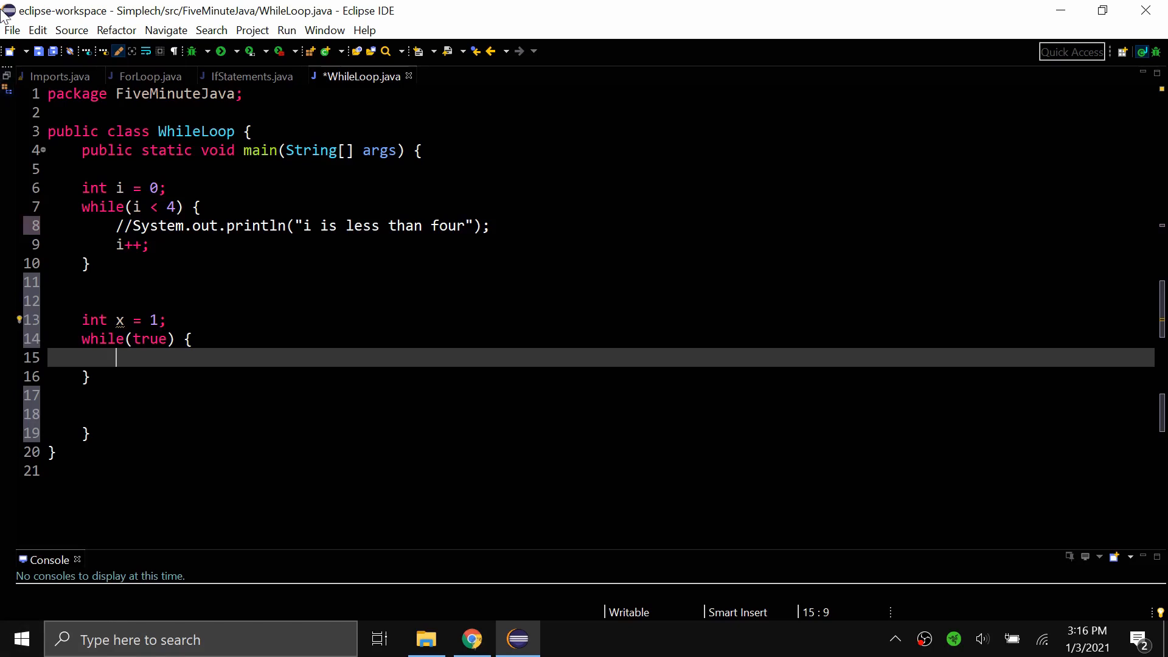
Add an if (x == 2) block that prints 'done' and breaks, then run the program
text(if)
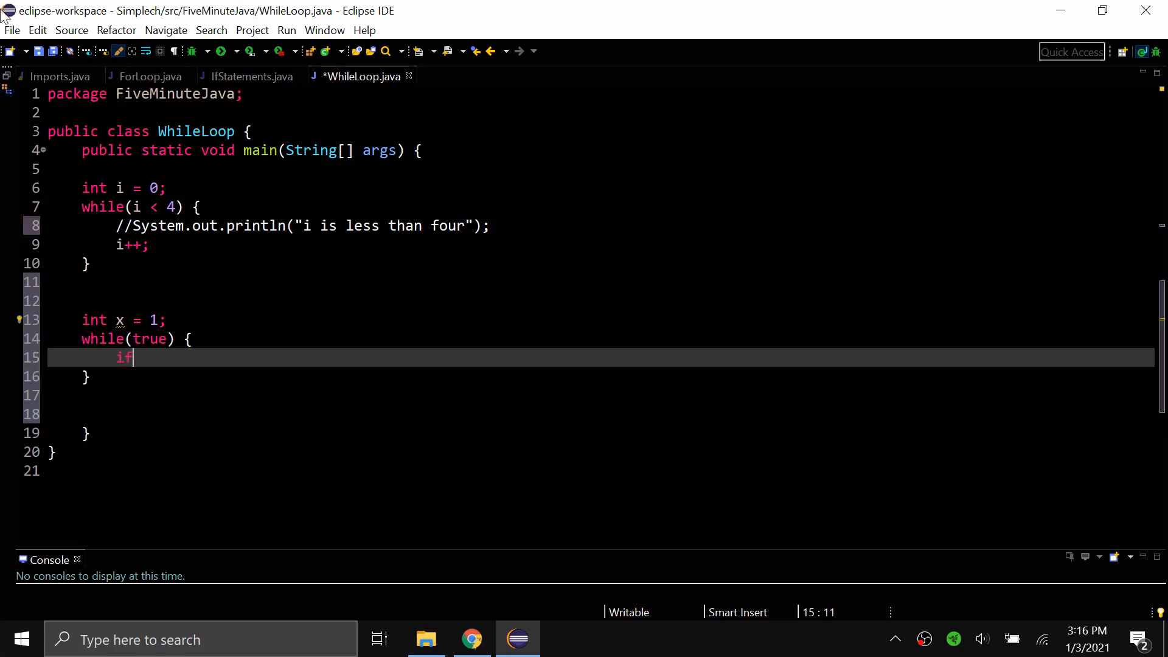
text(()
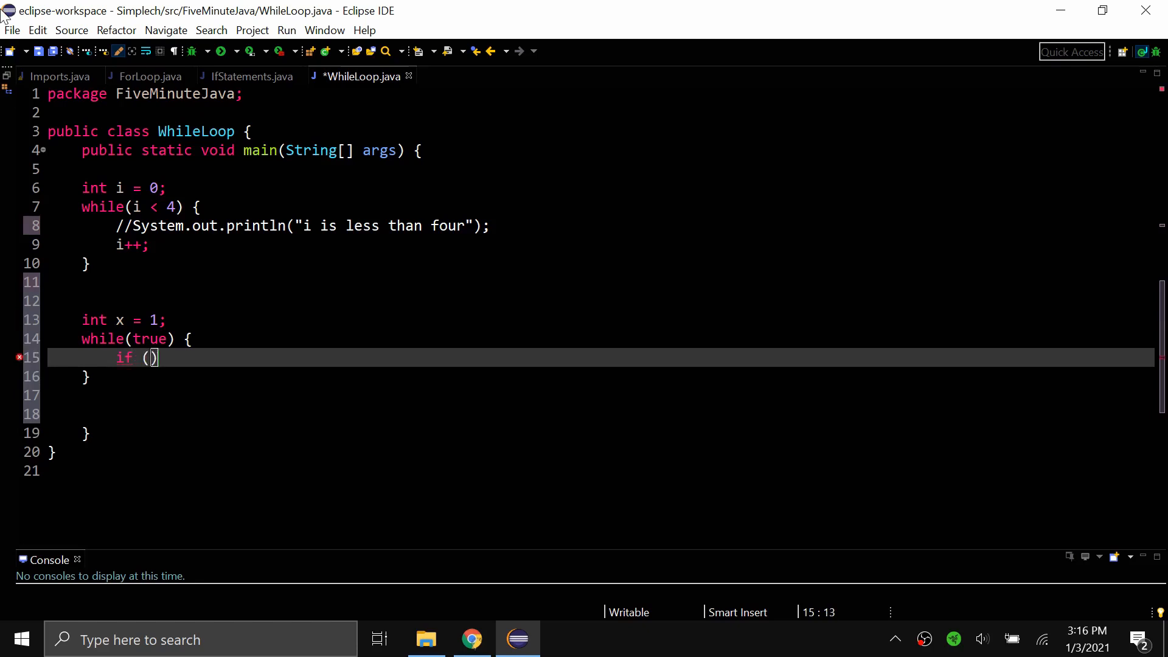
text(x ==)
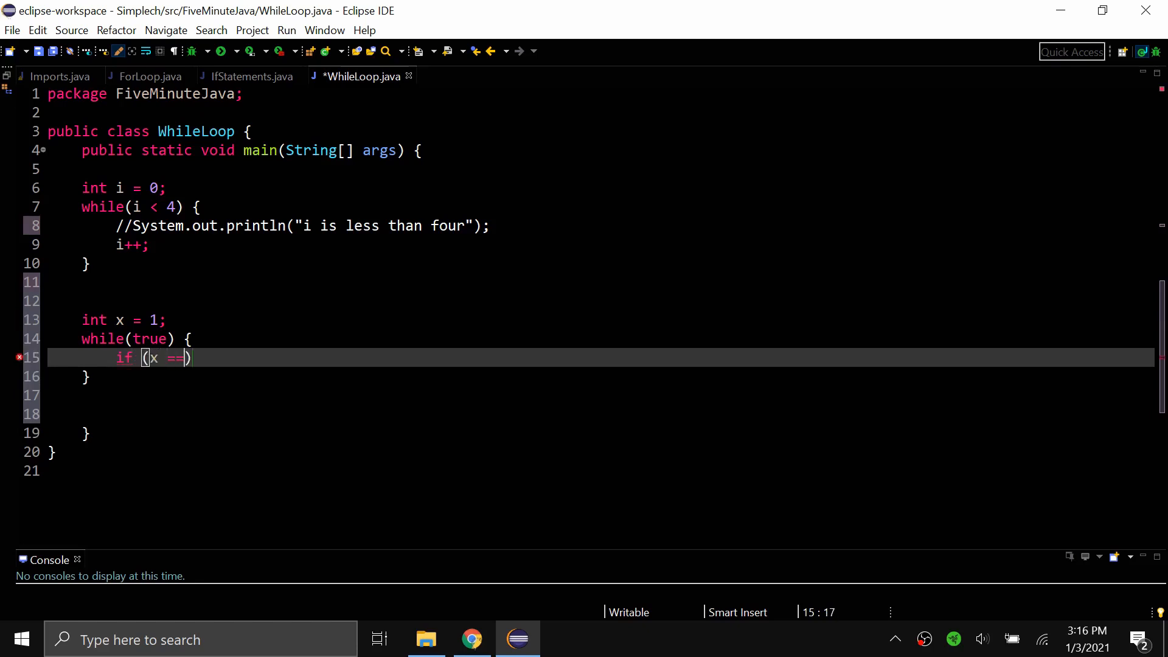
text(2) {)
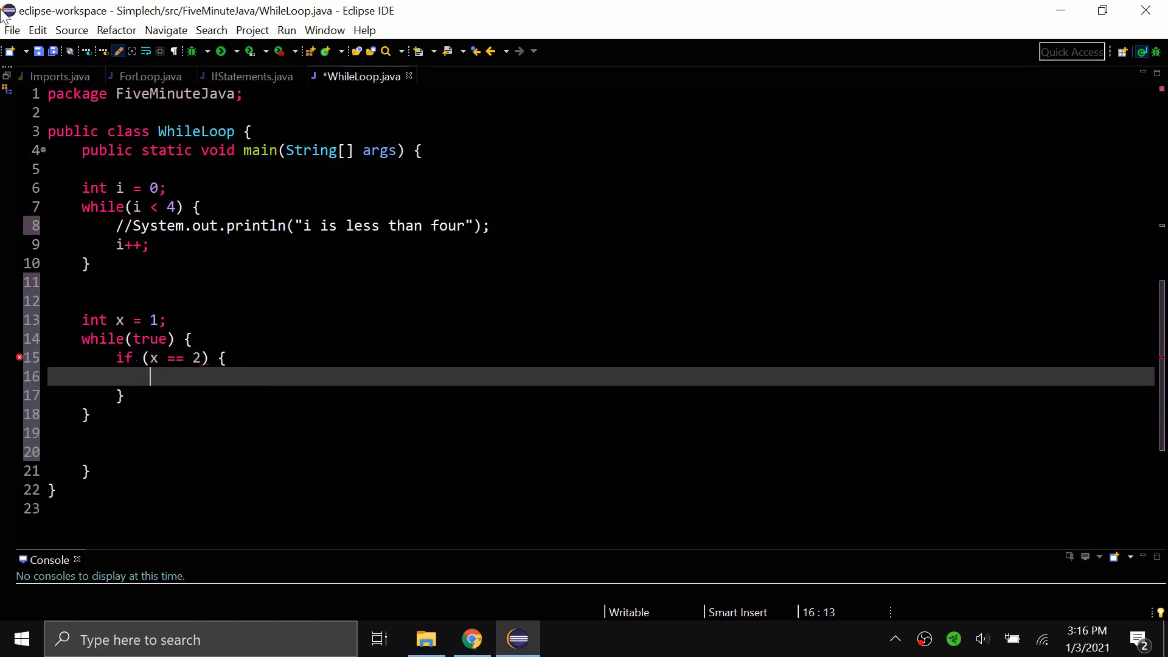
text(System.out.println("done");)
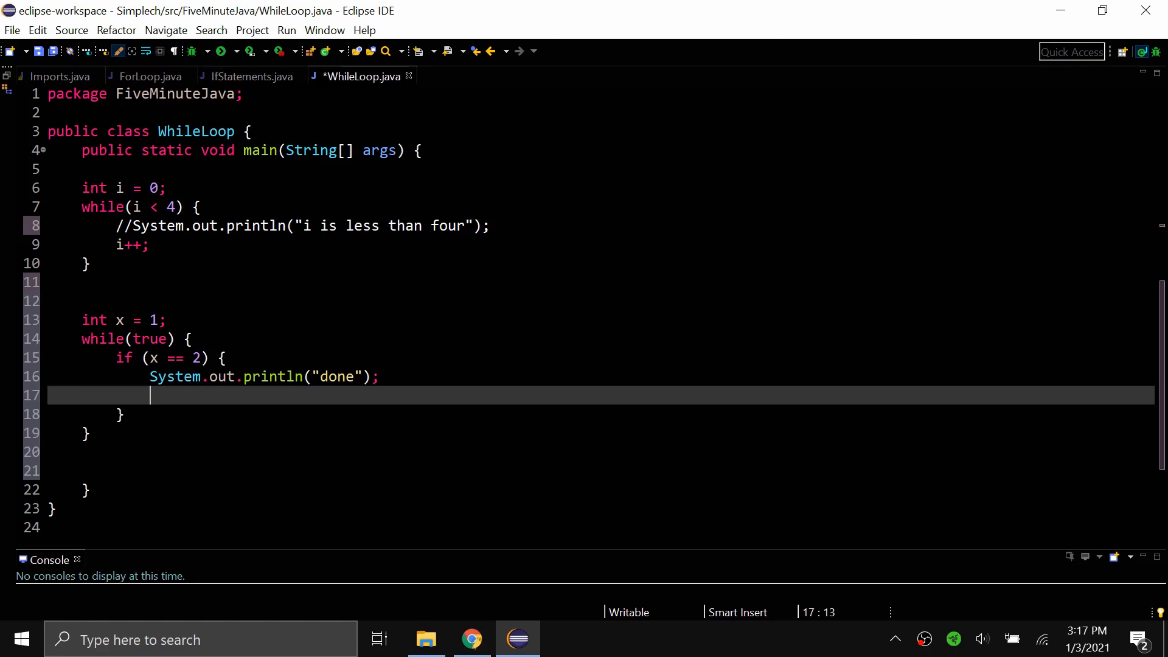
text(break;)
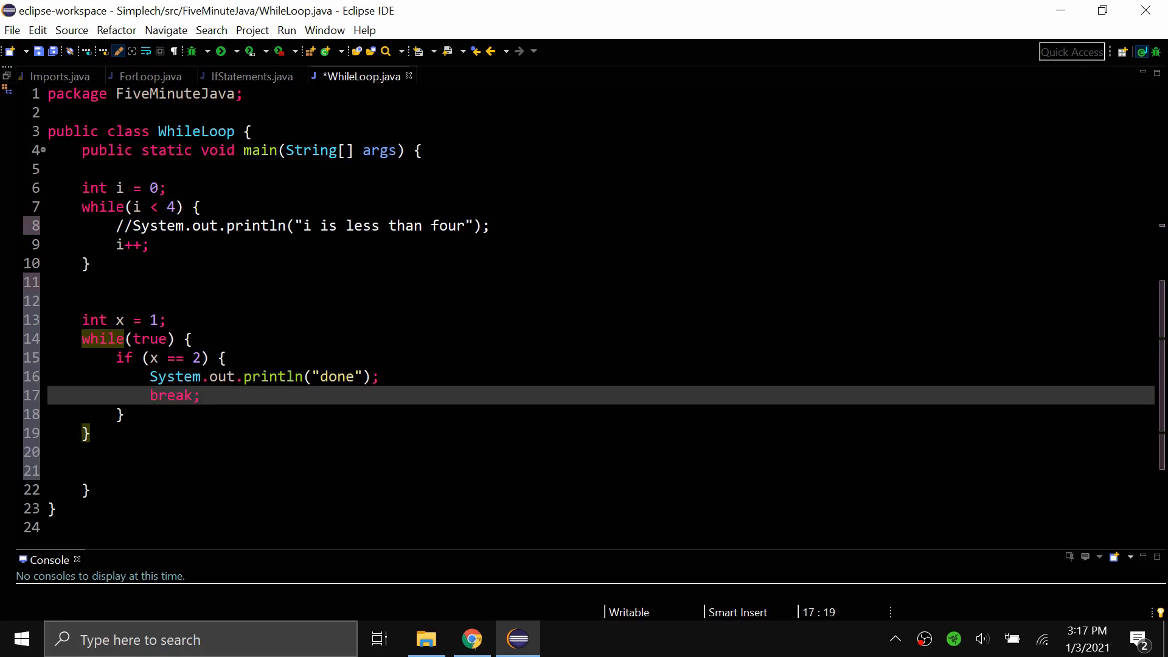
click(217, 51)
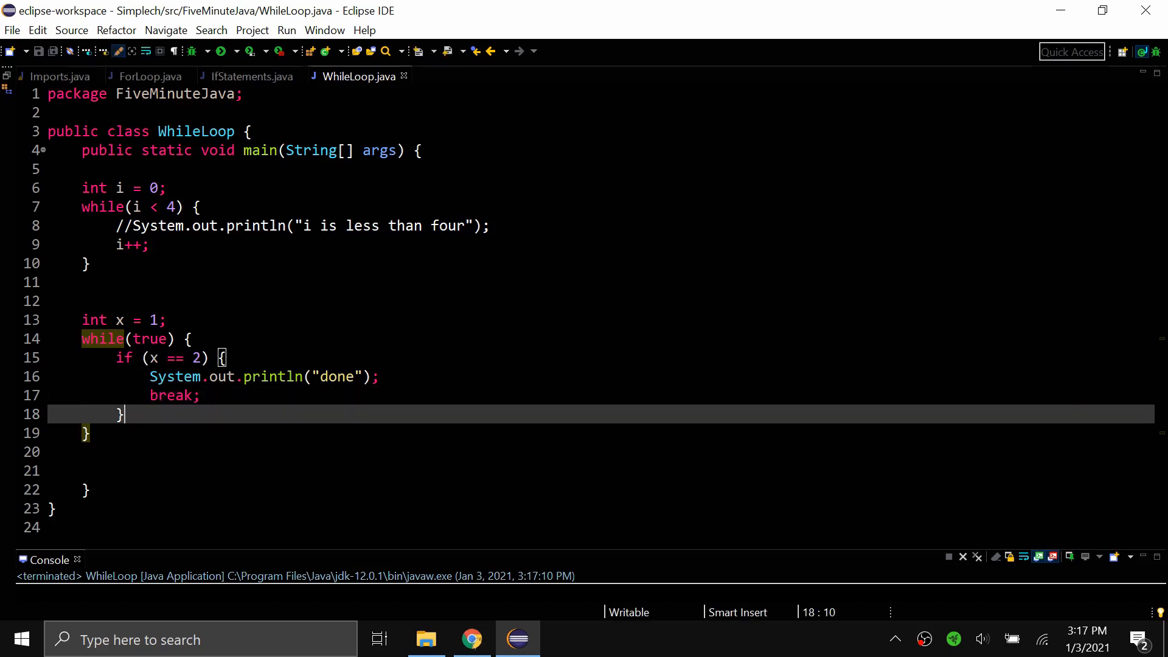
Add an else branch printing x and incrementing it, then run to see 1 and done
text(else {)
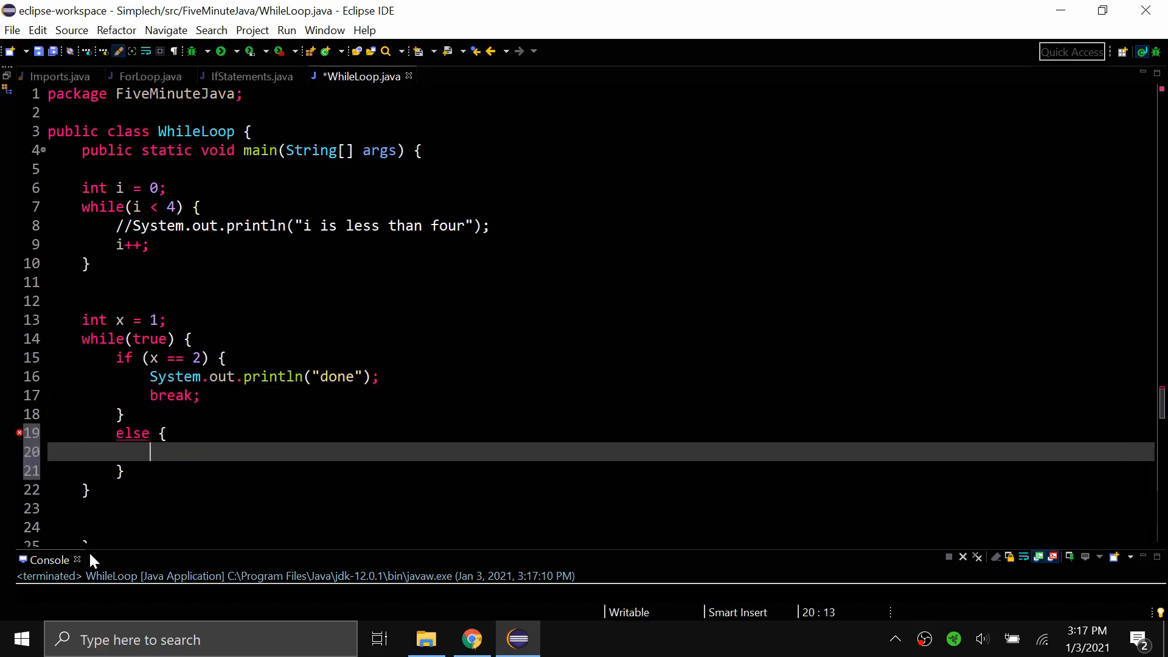
text(System)
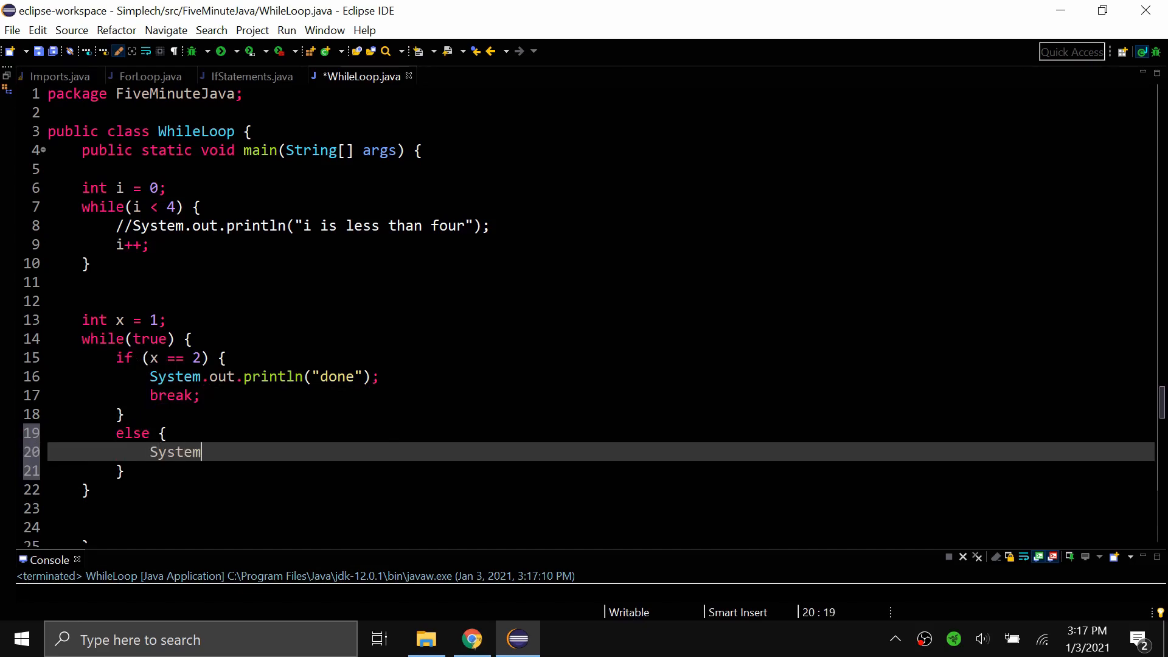
text(.out.)
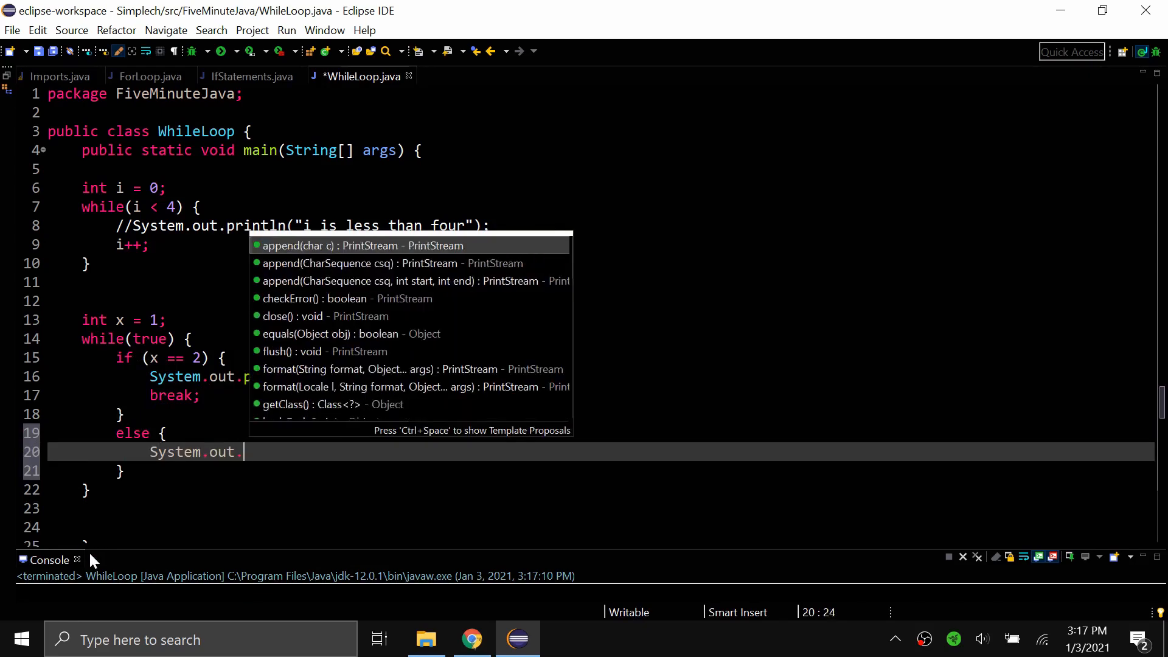
text(println(x);)
text(x++;)
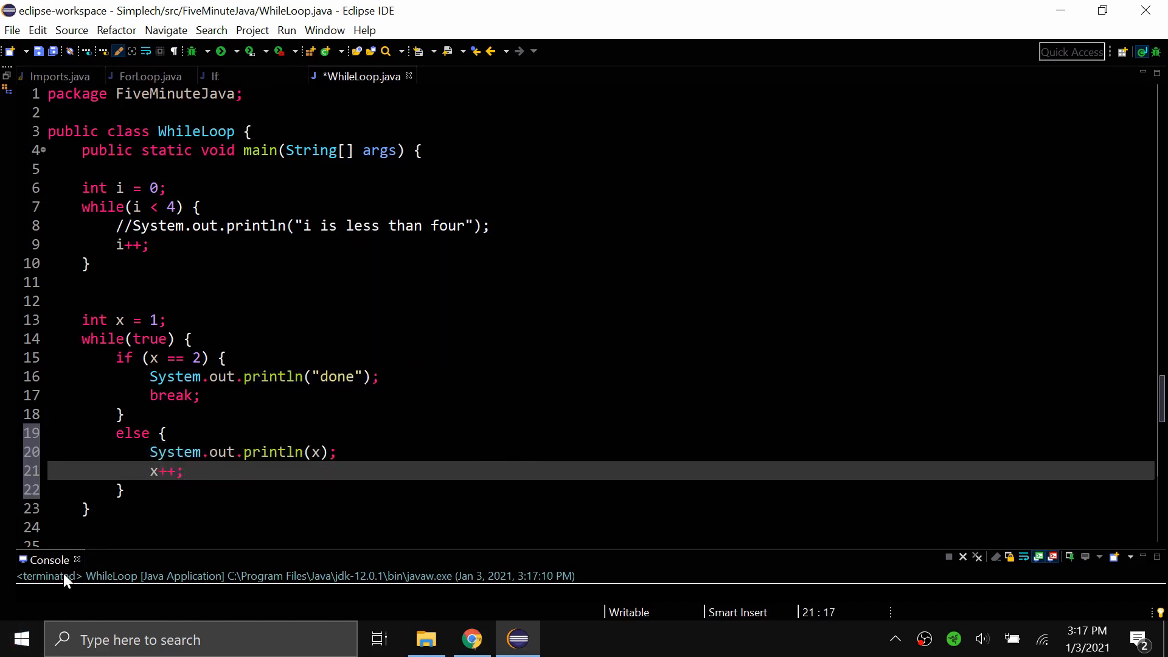
click(184, 471)
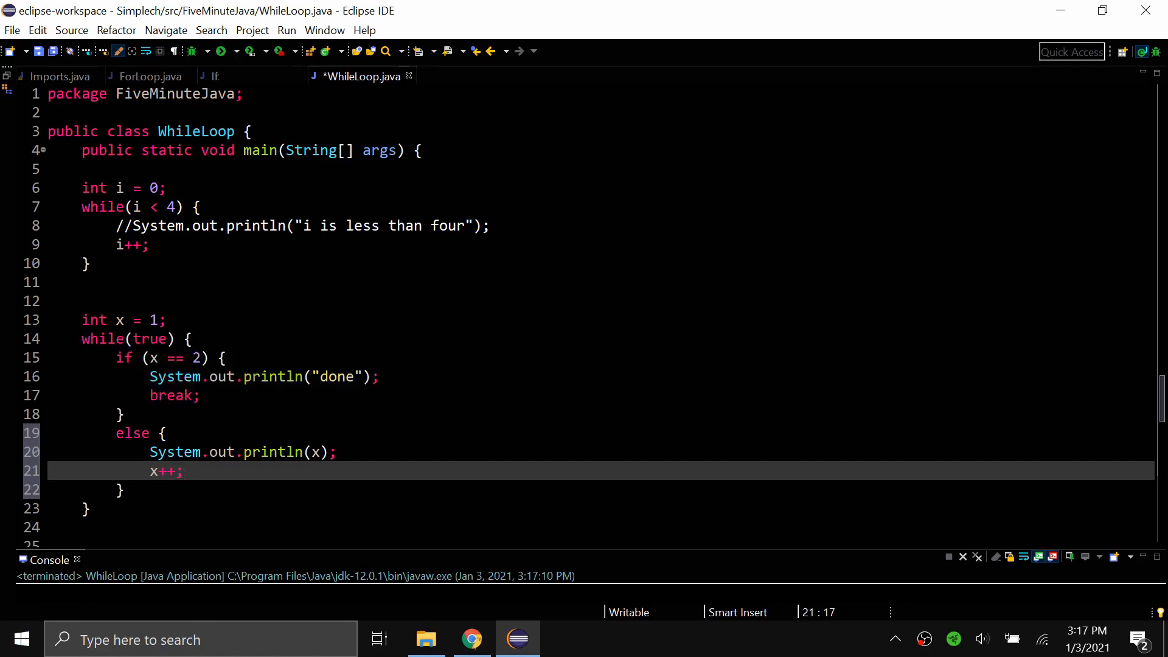
click(182, 470)
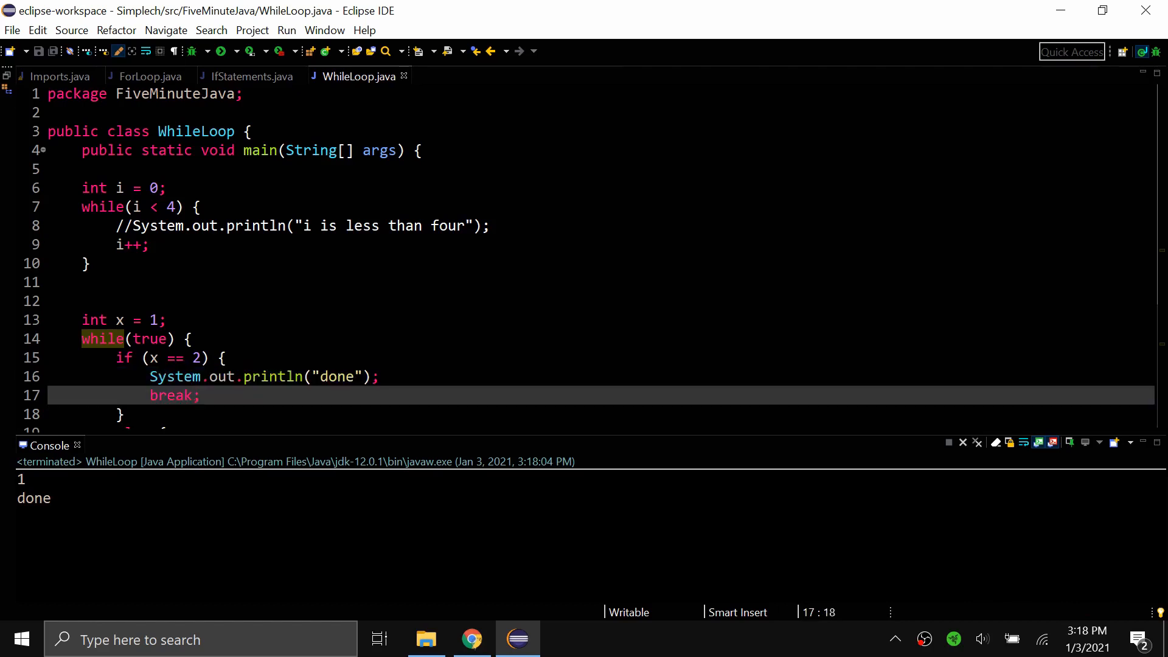
Retype the System.out.println("done"); line and add blank lines below the while(true) loop
scroll(down, 3)
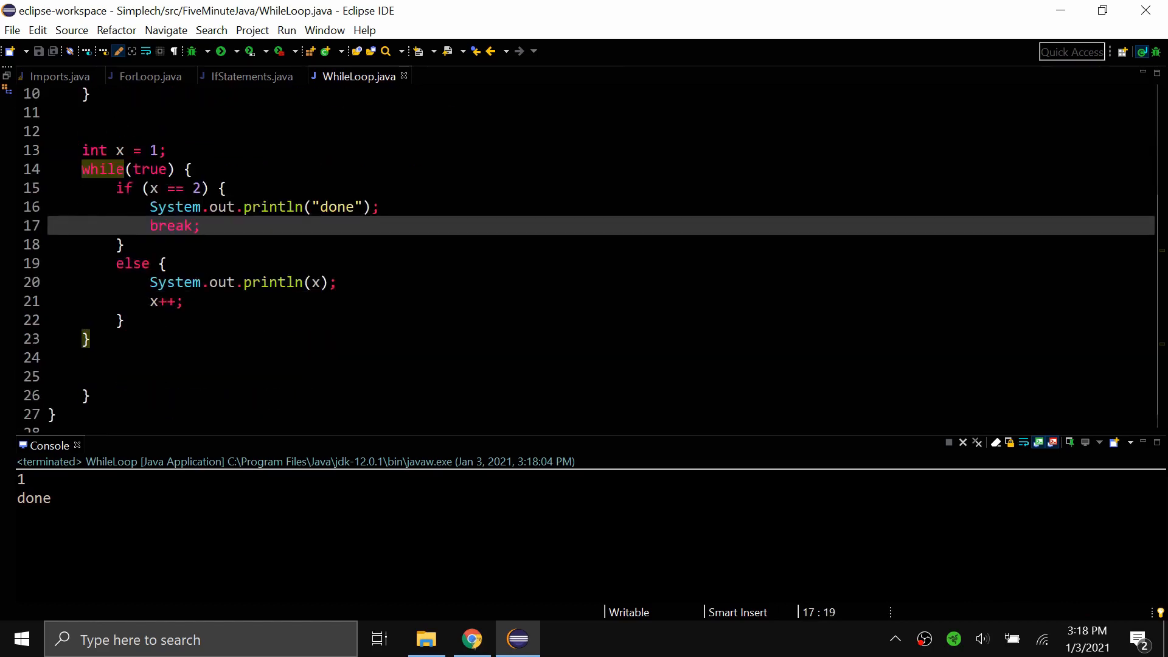
click(82, 376)
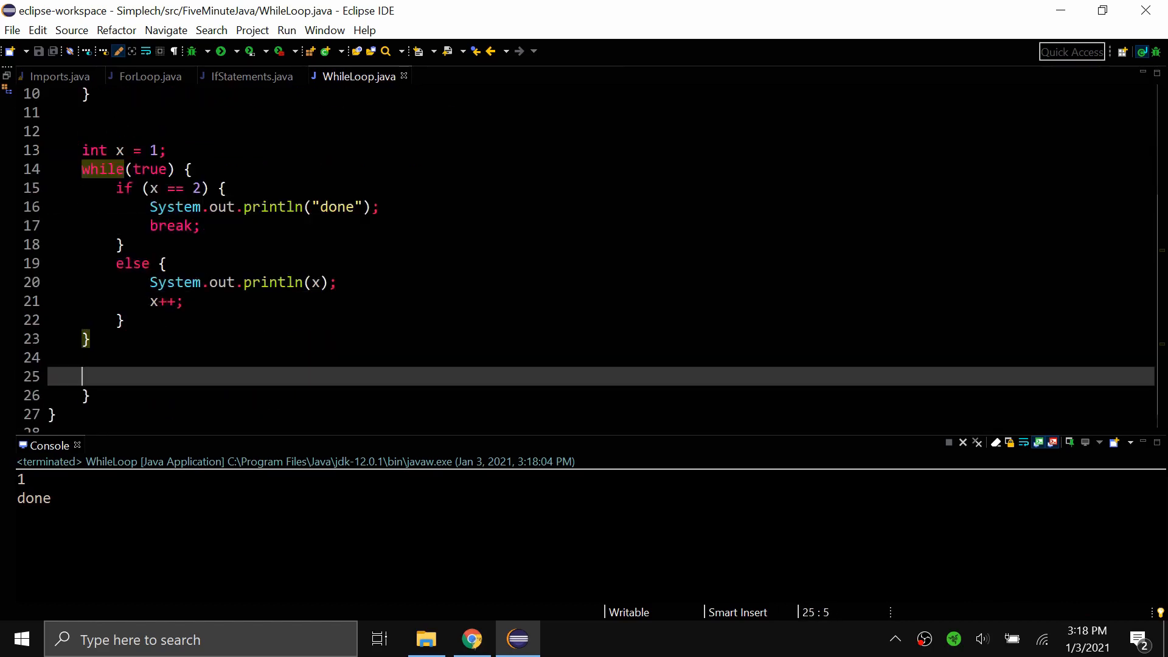
double_click(175, 206)
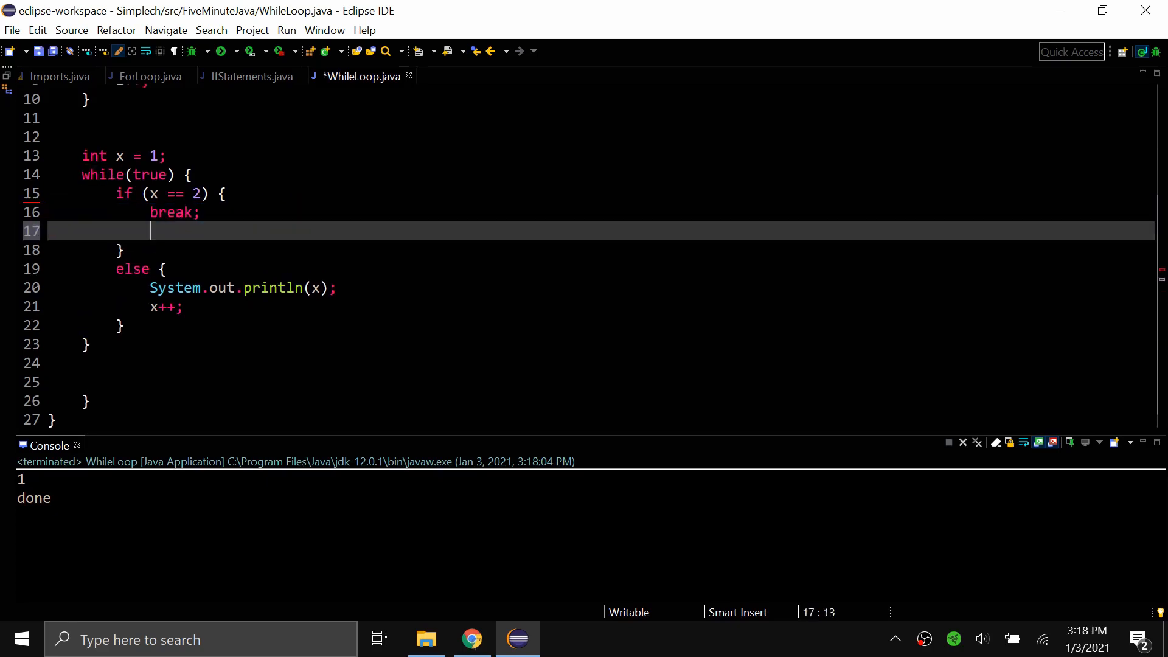
text(System.out.println("done");)
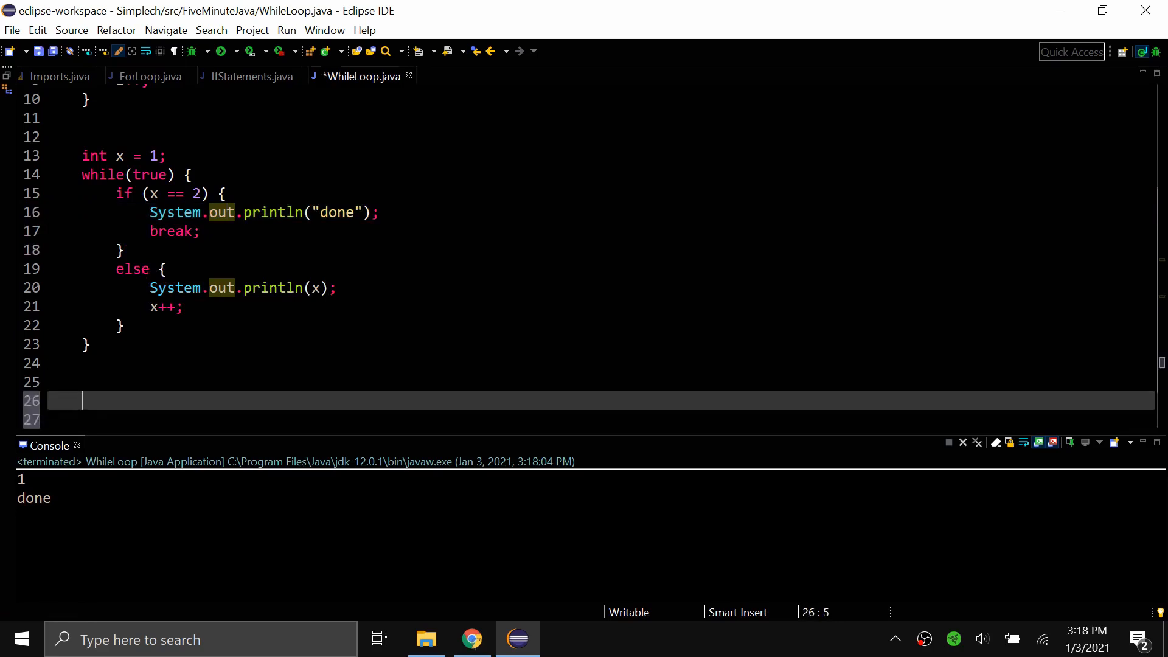
Declare int y = 5 and write do { y++; } while(y < 10); below the loops
scroll(down, 3)
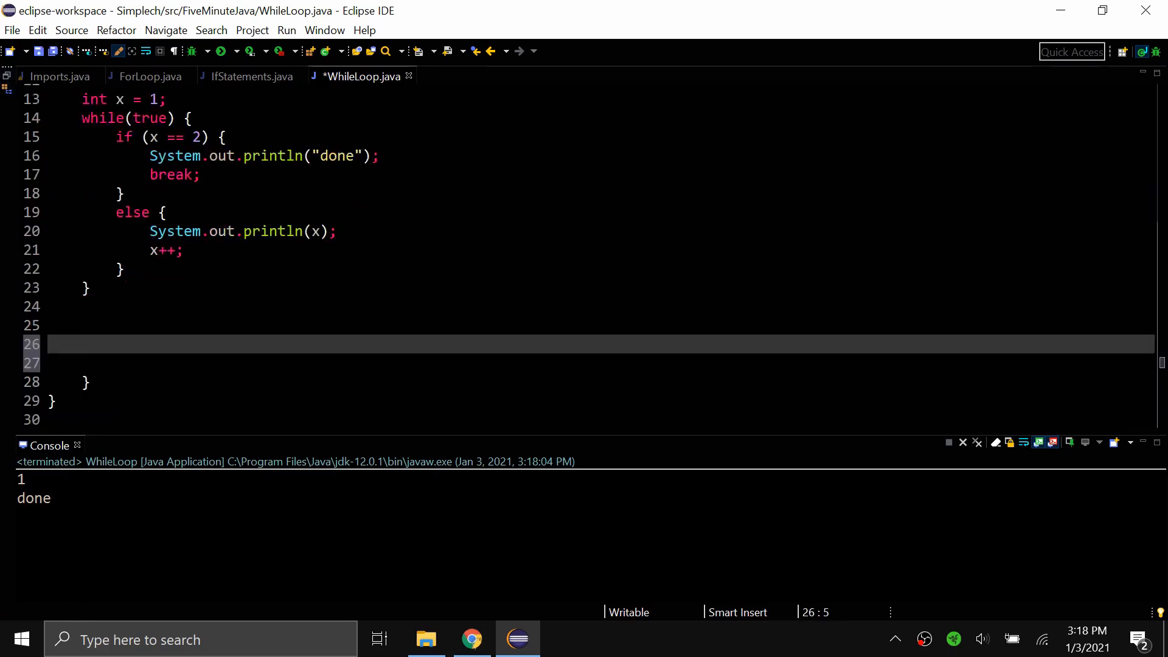
mouse_move(471, 640)
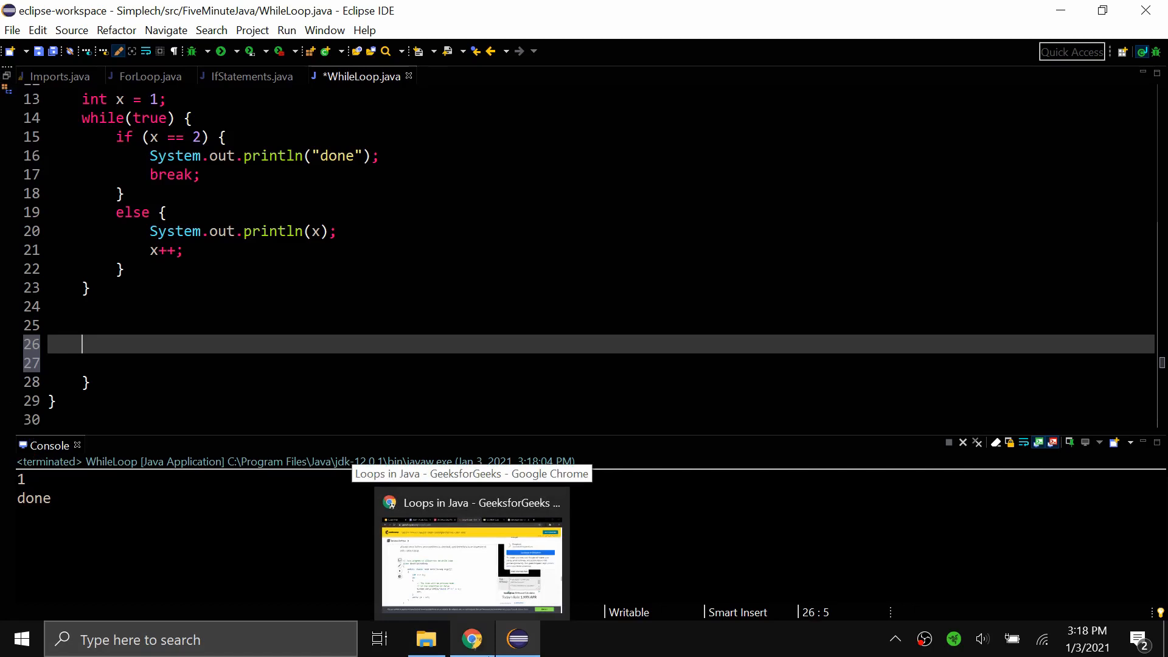
text(int)
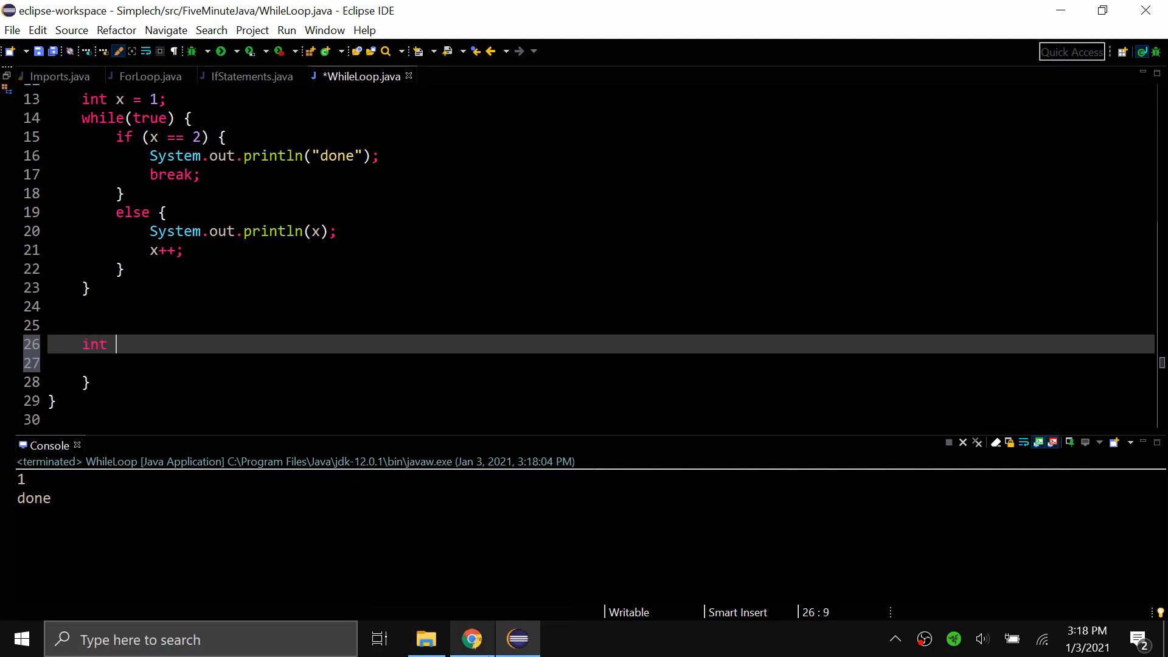
text(y)
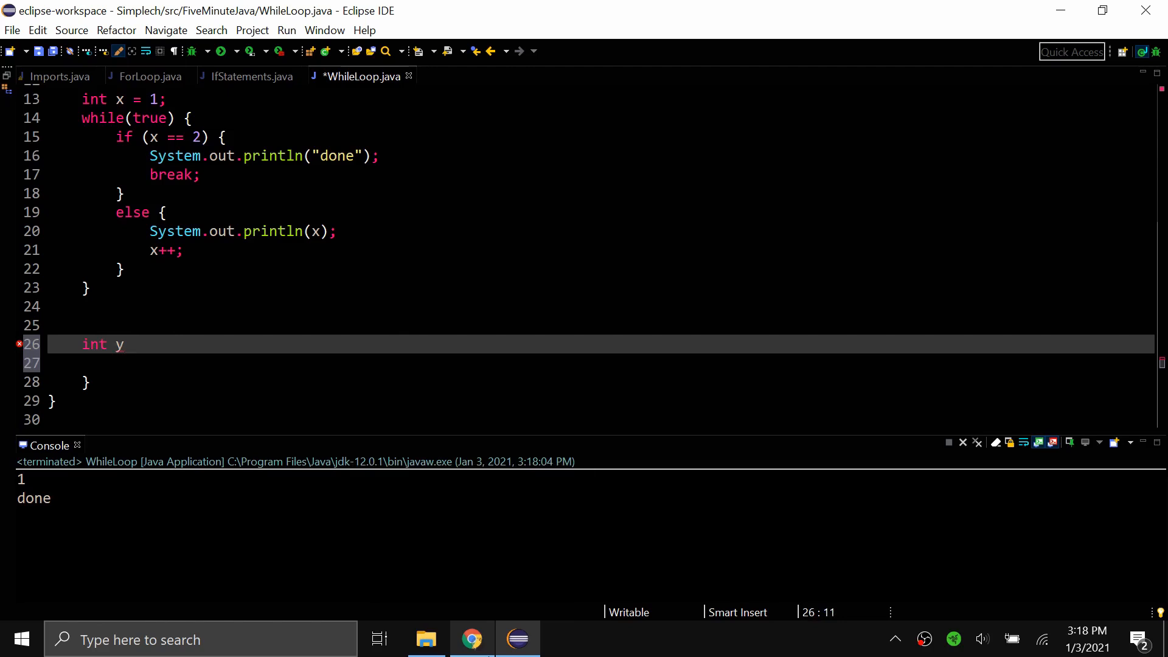
text(= 5;)
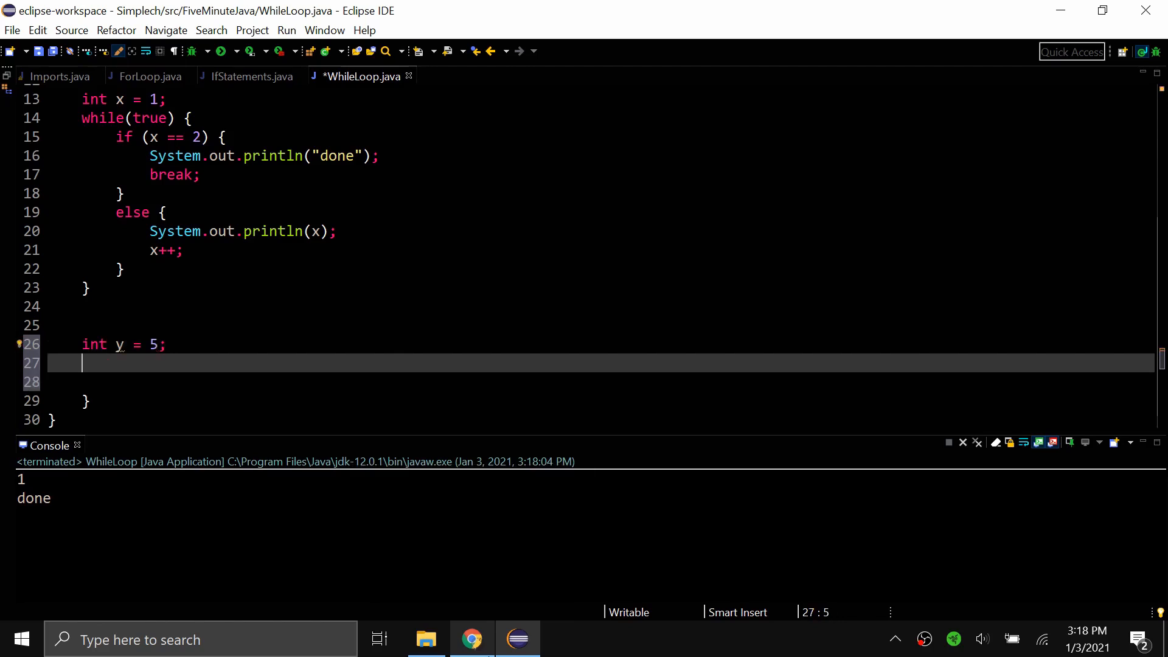
text(do {)
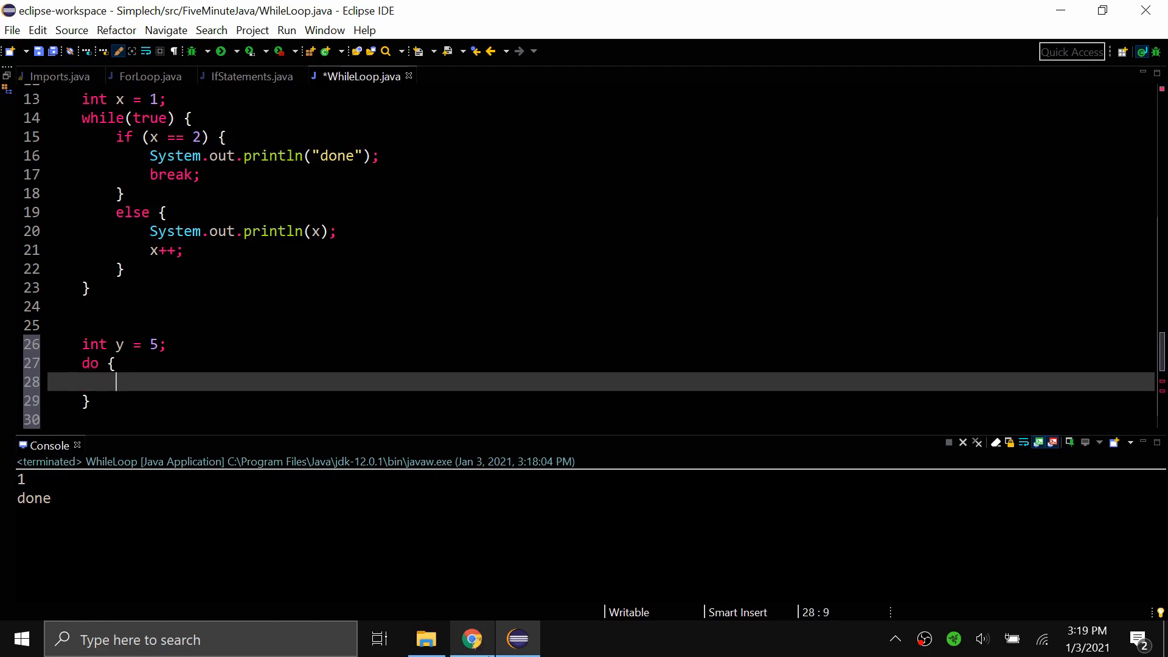
text(y)
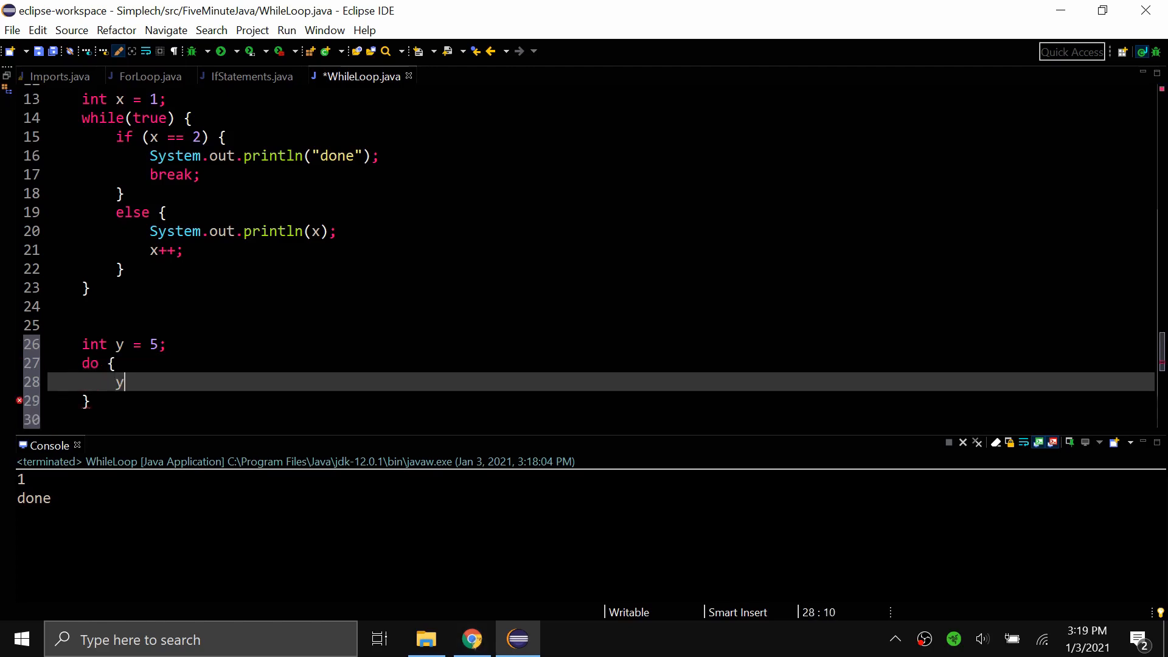
text(++;)
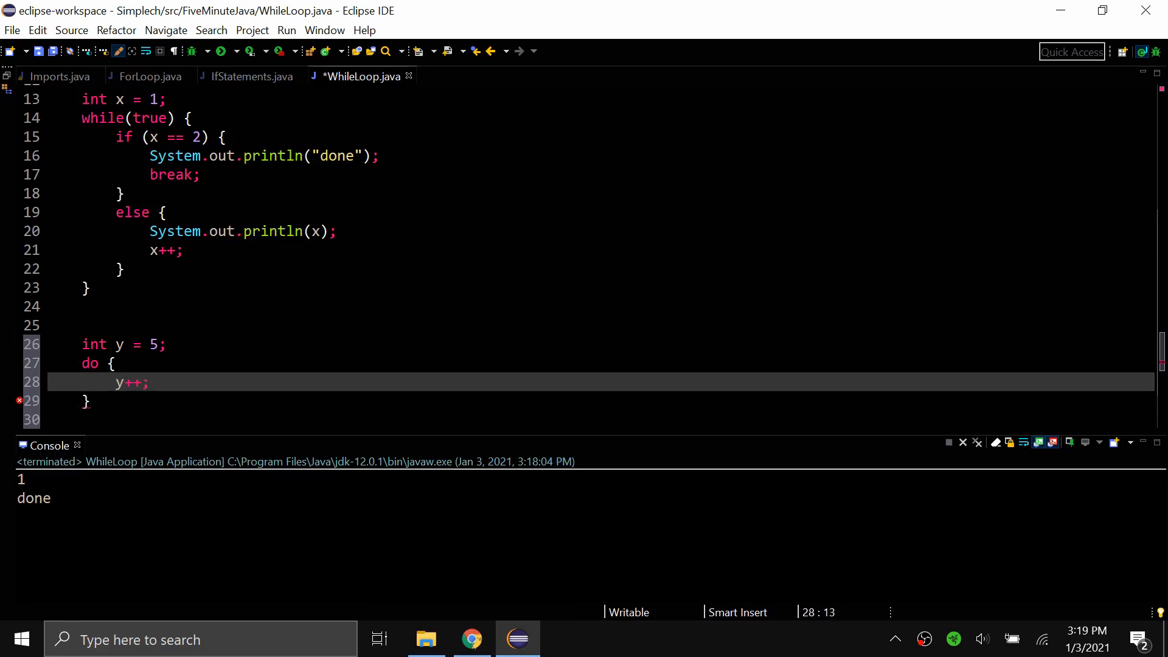
text(whil)
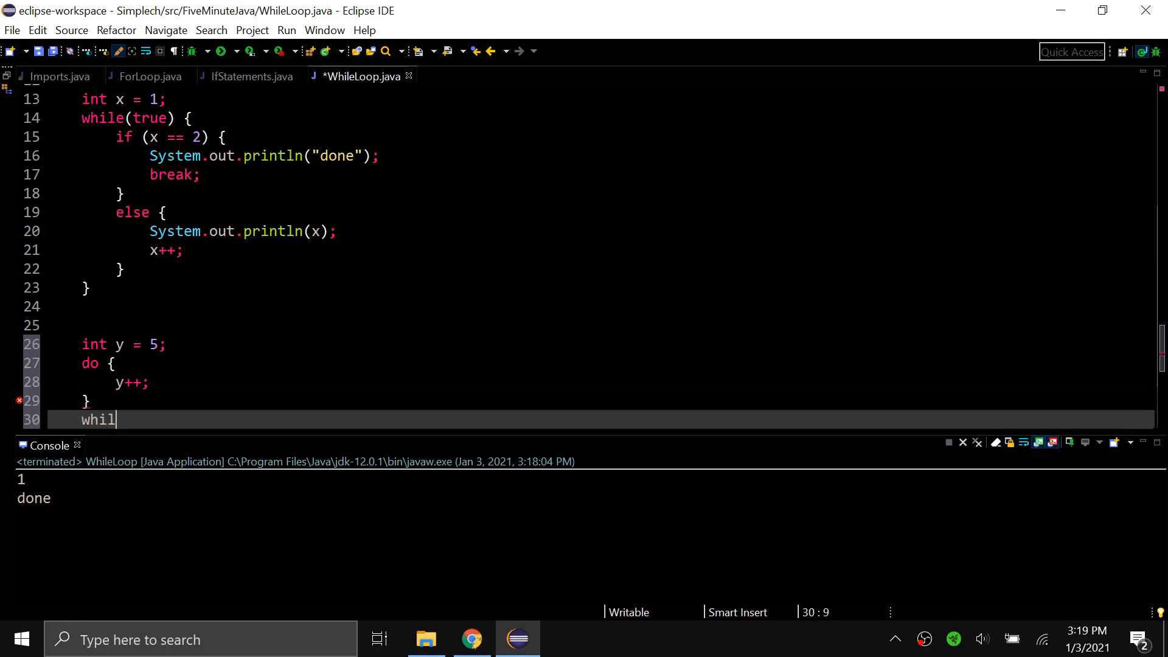
text(e()
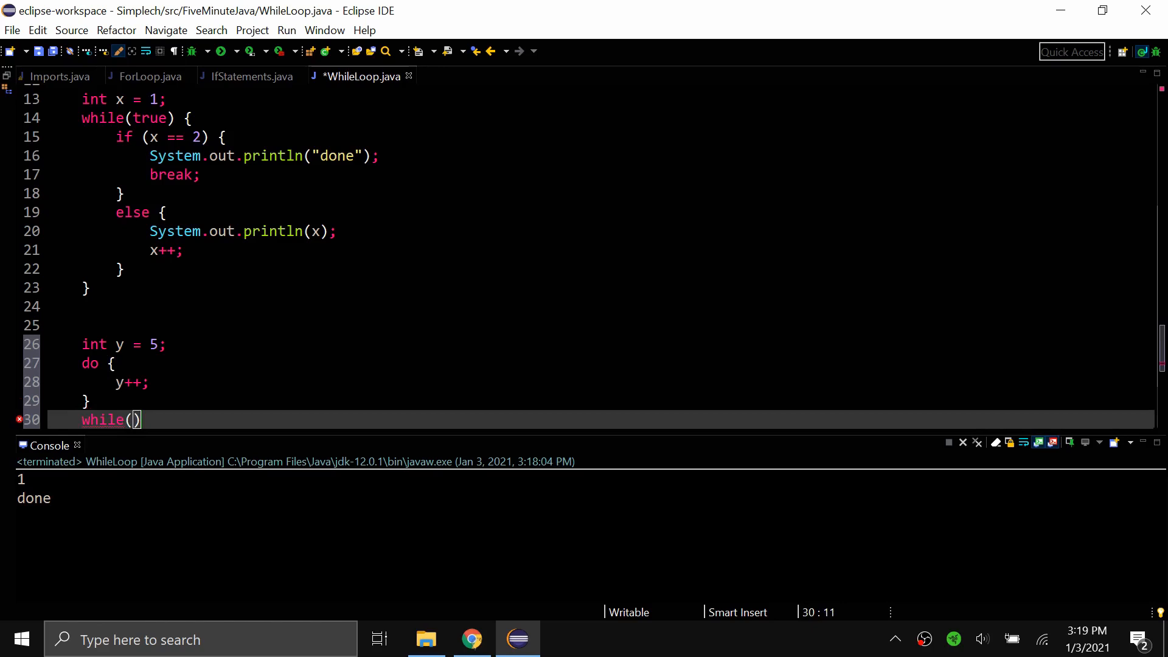
text(y < 10)
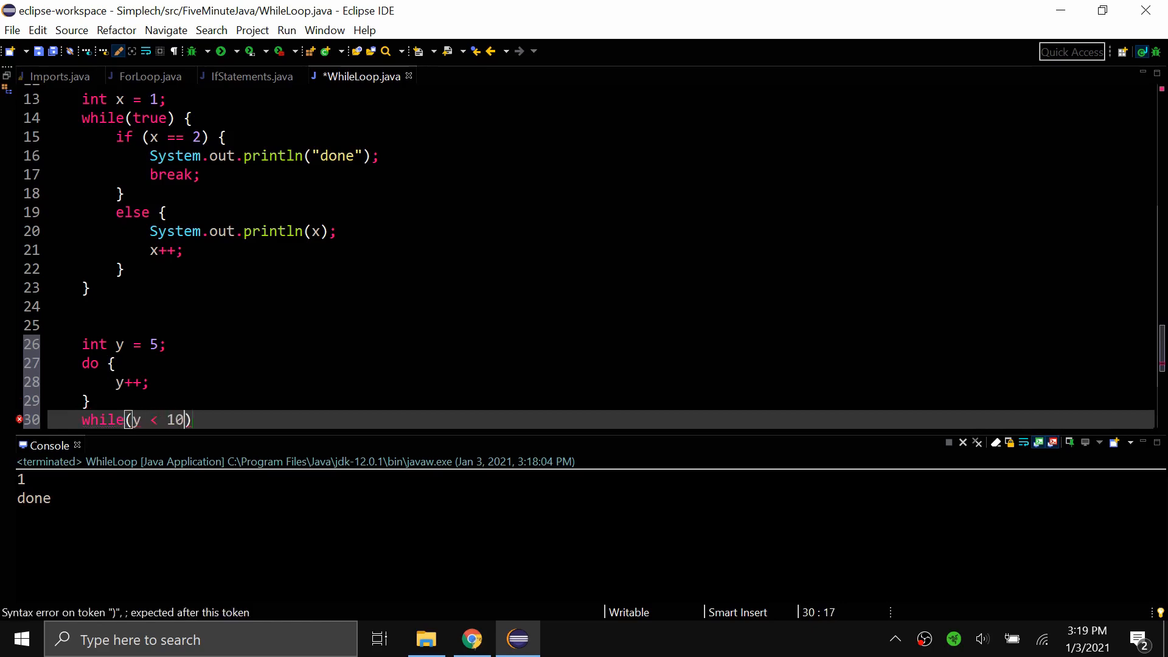
text(;)
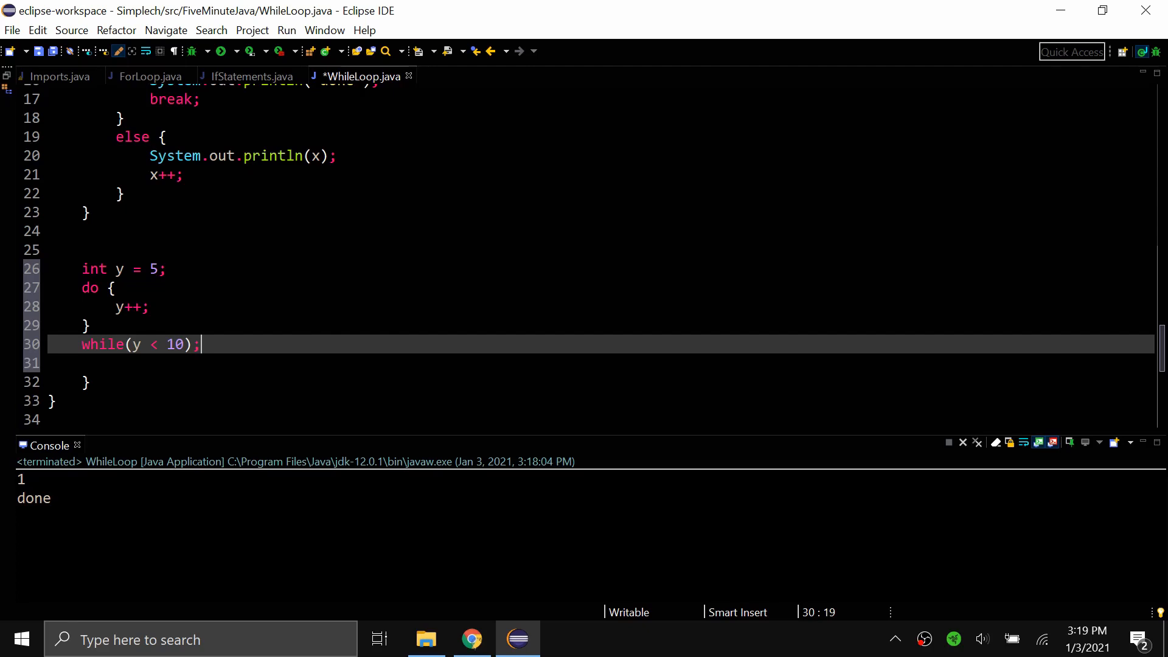
mouse_move(215, 451)
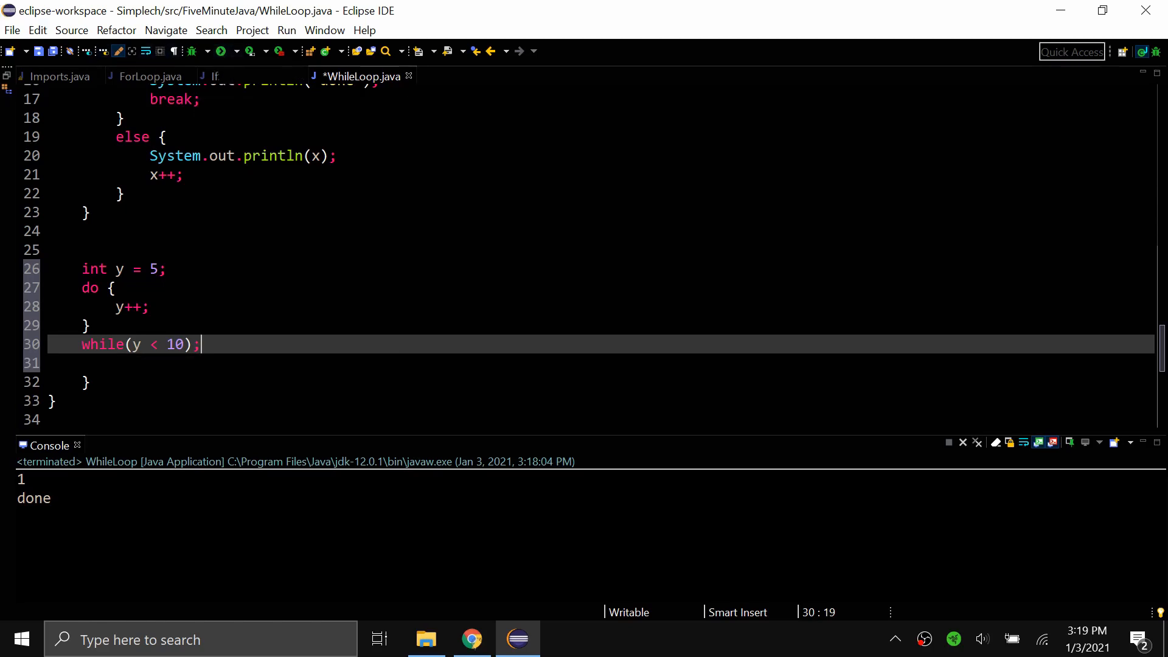
Print y inside the do block, save, and run to output 6 through 10
text(System.out.p)
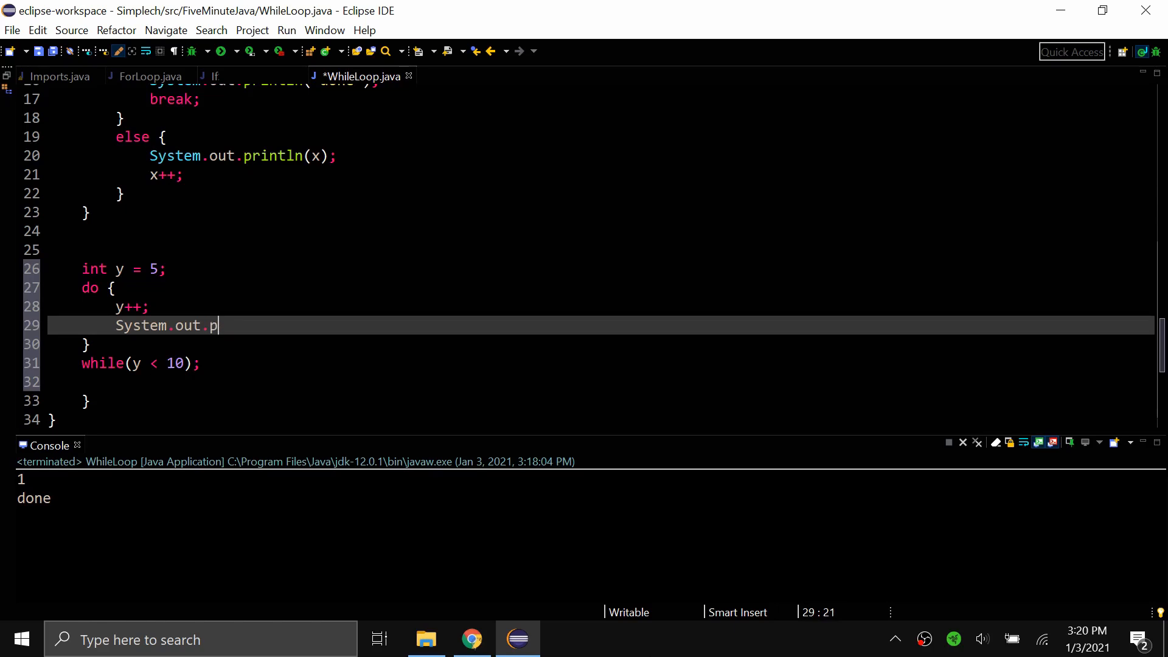
text(rintln(y);)
click(601, 157)
text(//)
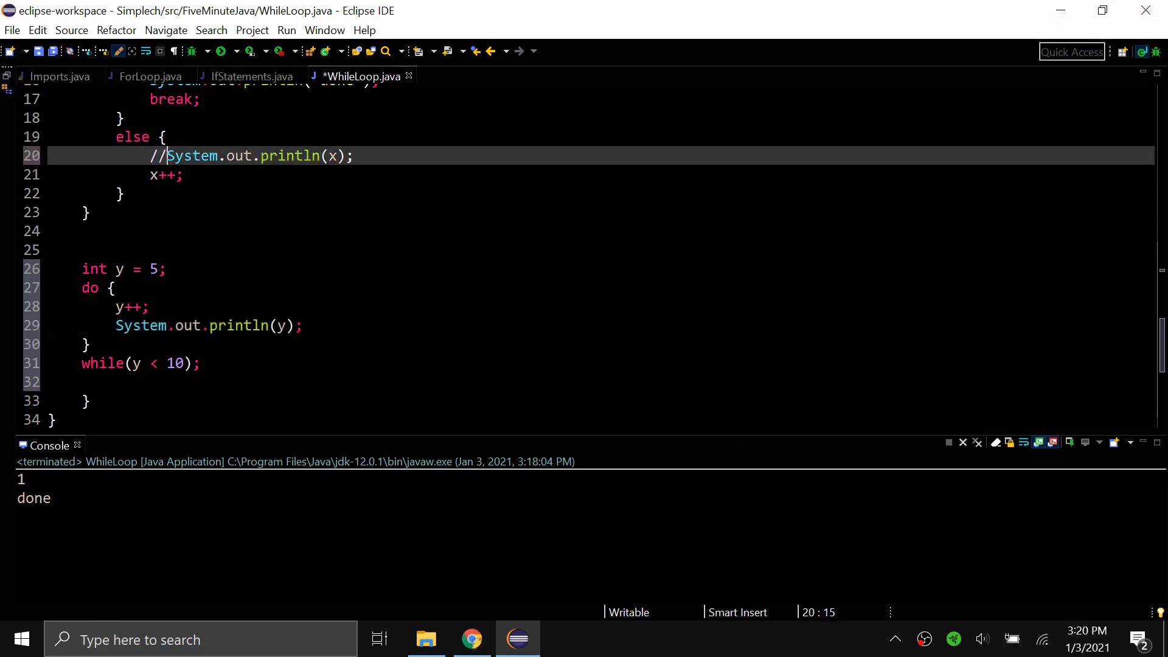
key(ctrl+s)
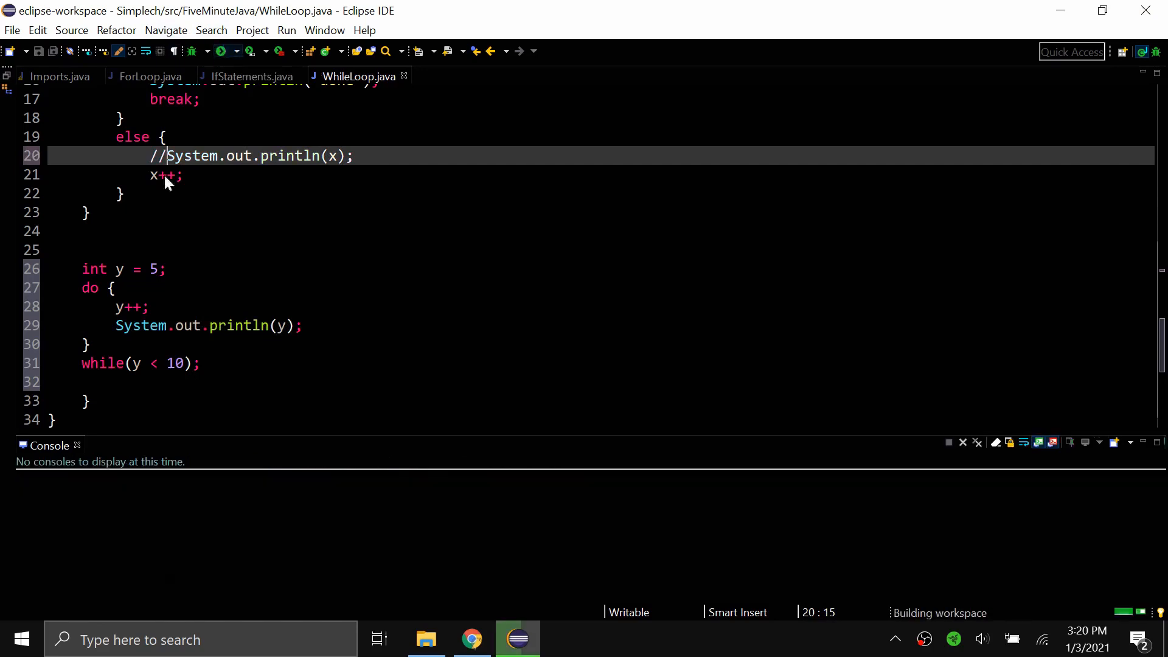
click(216, 50)
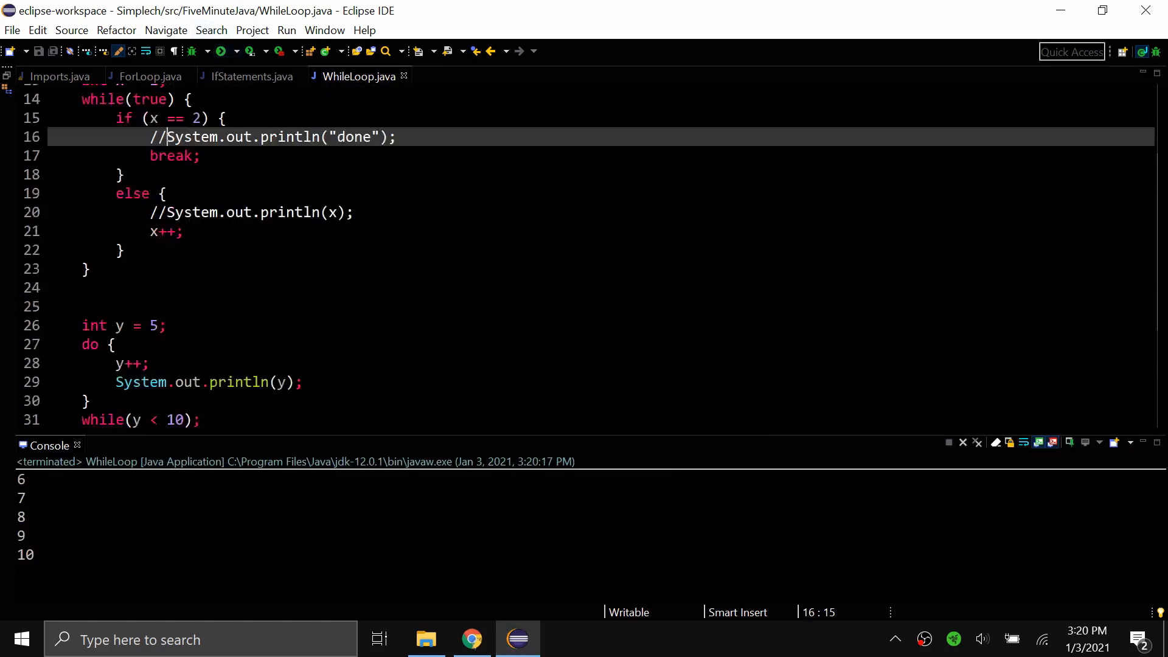
Point out the y increment and the y < 10 condition of the do-while loop
scroll(down, 3)
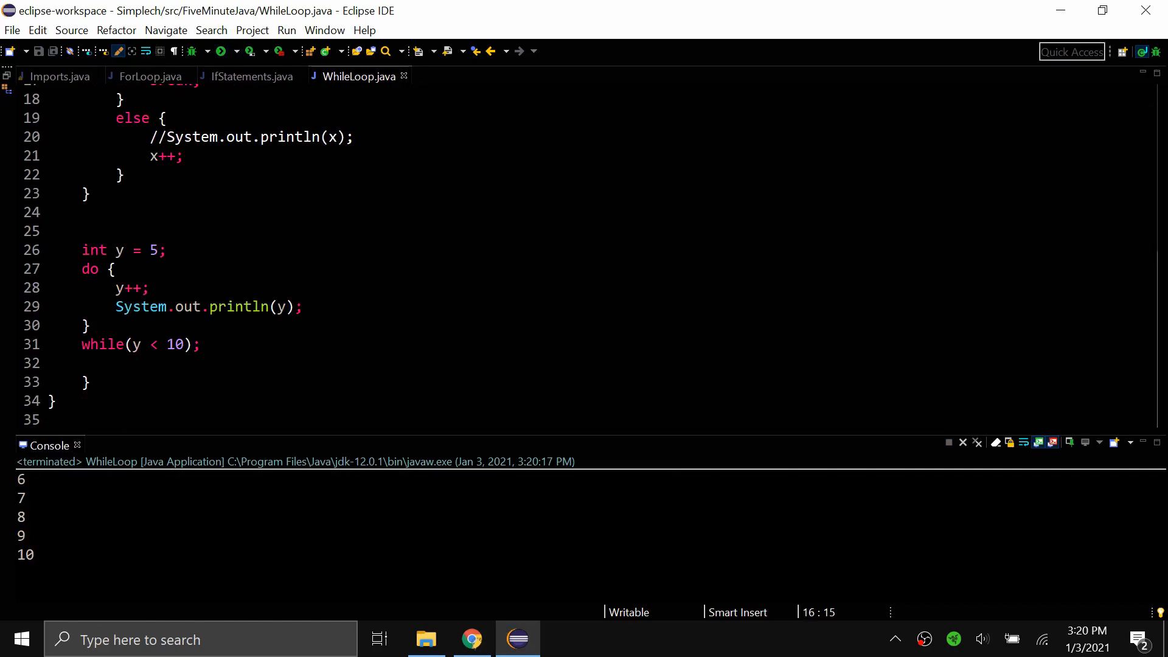
click(119, 288)
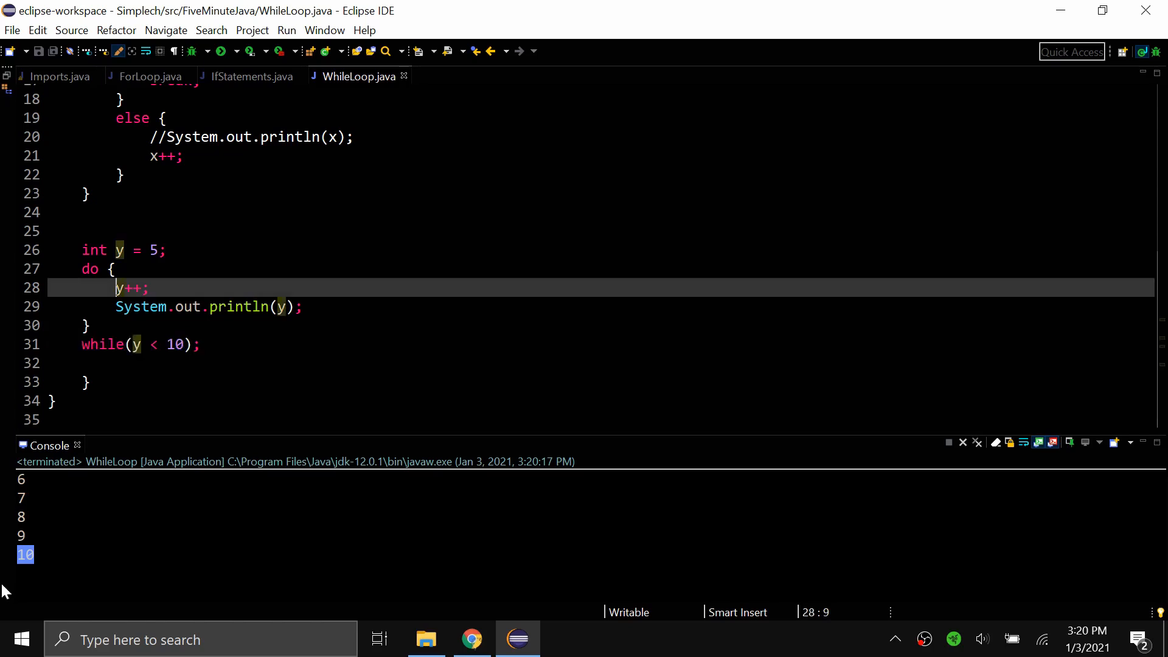
click(108, 345)
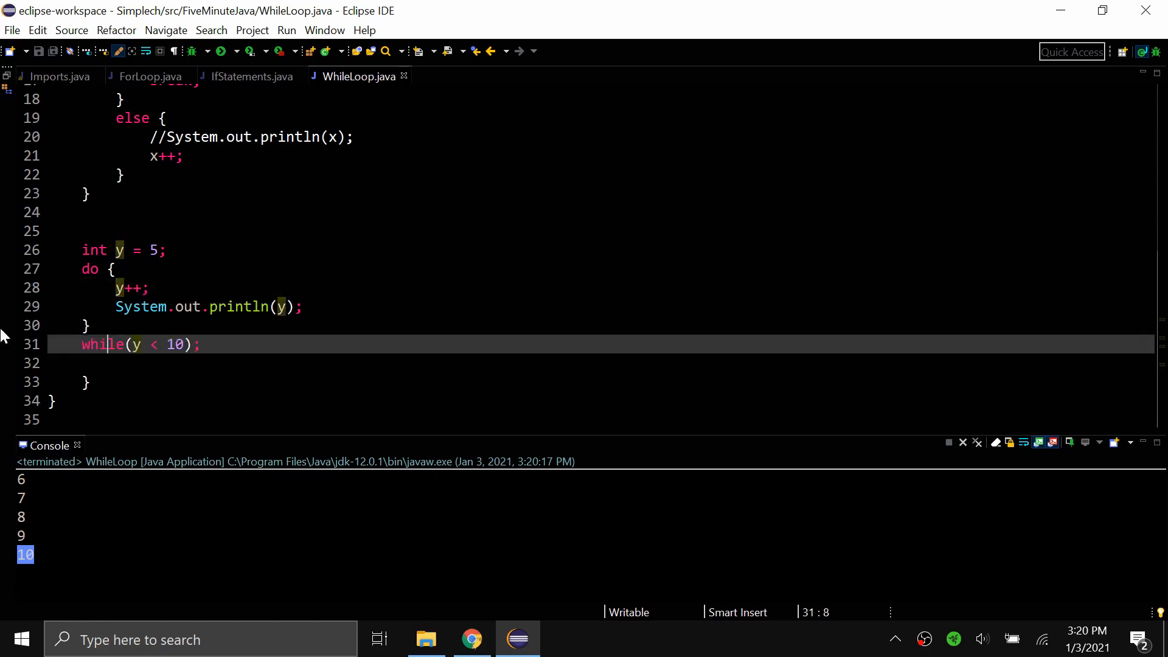